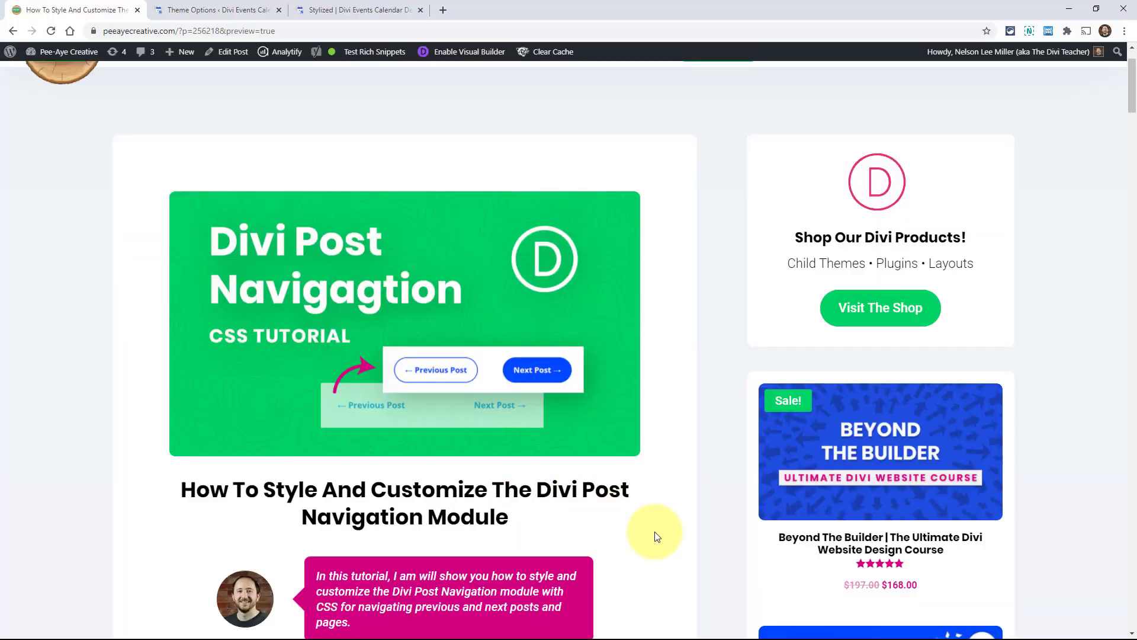
{"action": "mouse_move", "coordinate": [667, 546]}
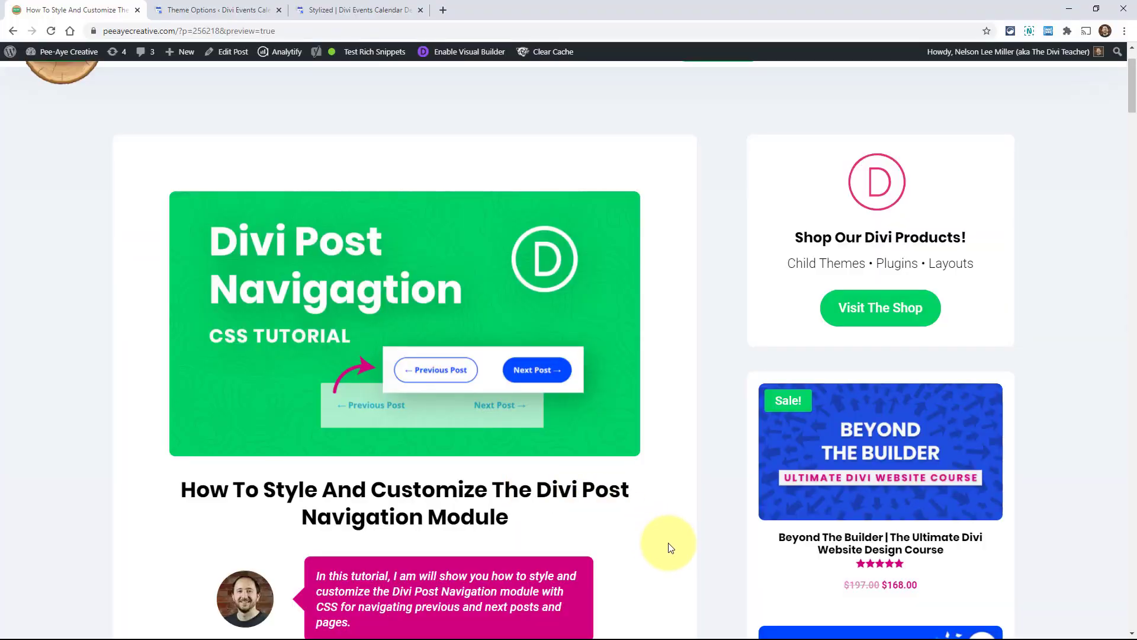
Show the Stylized calendar demo's rounded Previous Demo and Next Demo buttons at the page bottom.
{"action": "scroll", "scroll_direction": "down", "scroll_amount": 3}
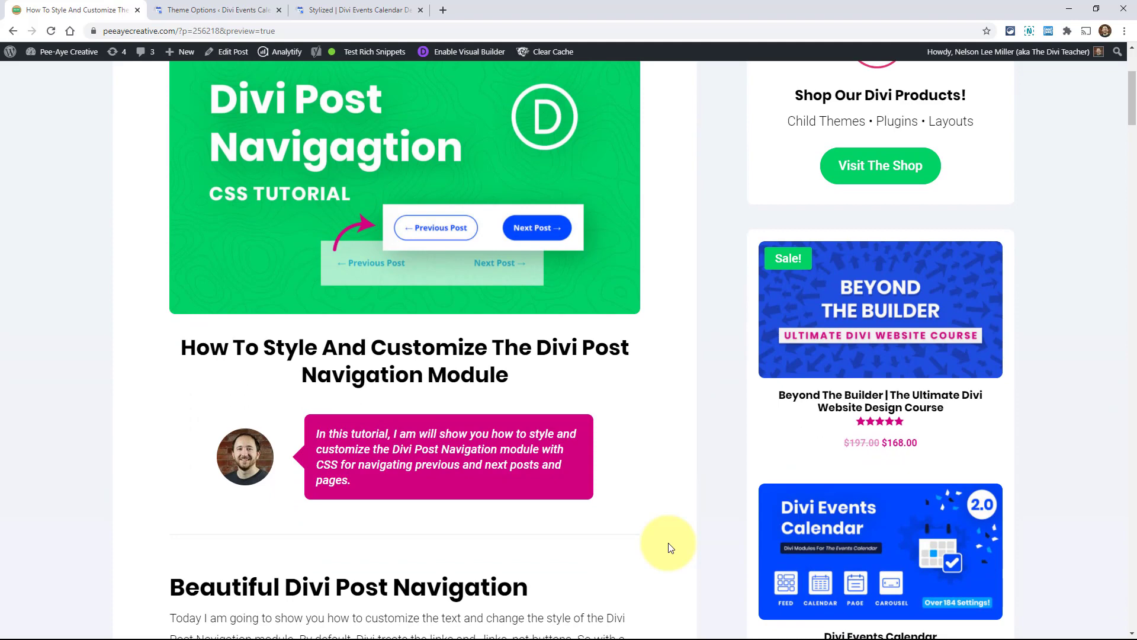
{"action": "scroll", "scroll_direction": "down", "scroll_amount": 3}
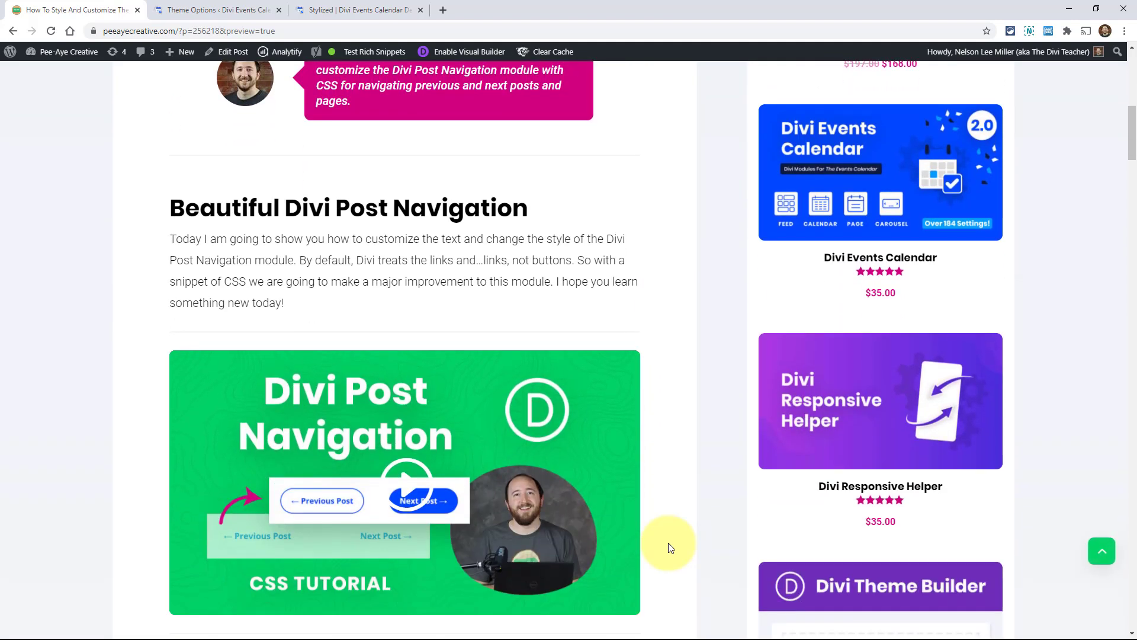
{"action": "scroll", "scroll_direction": "down", "scroll_amount": 3}
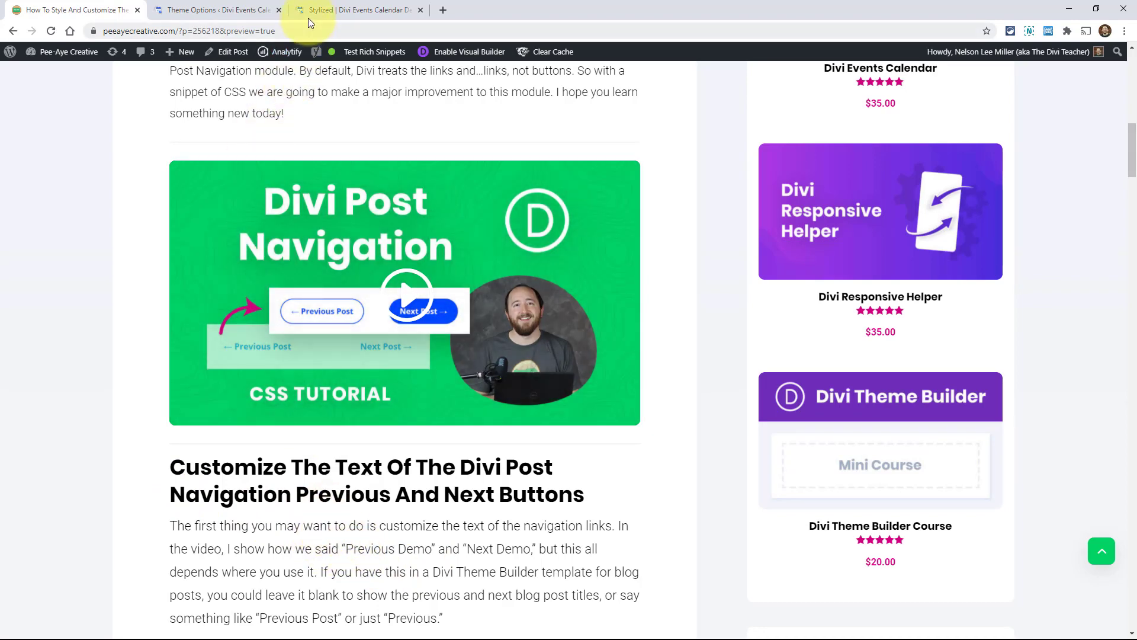
{"action": "left_click", "coordinate": [356, 9]}
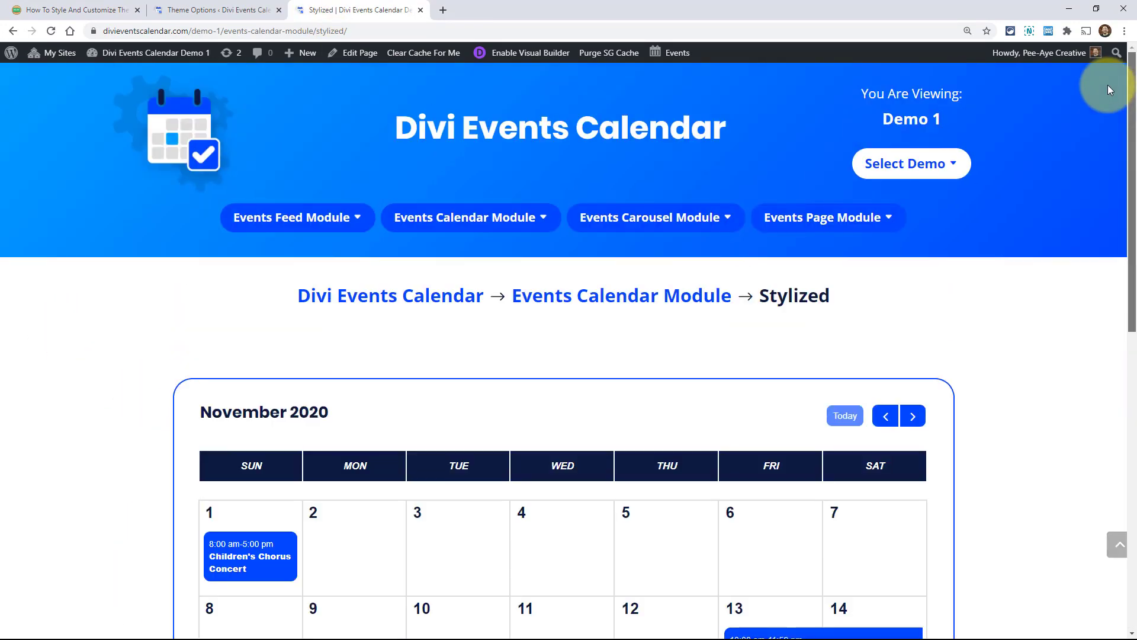
{"action": "left_click", "coordinate": [298, 217]}
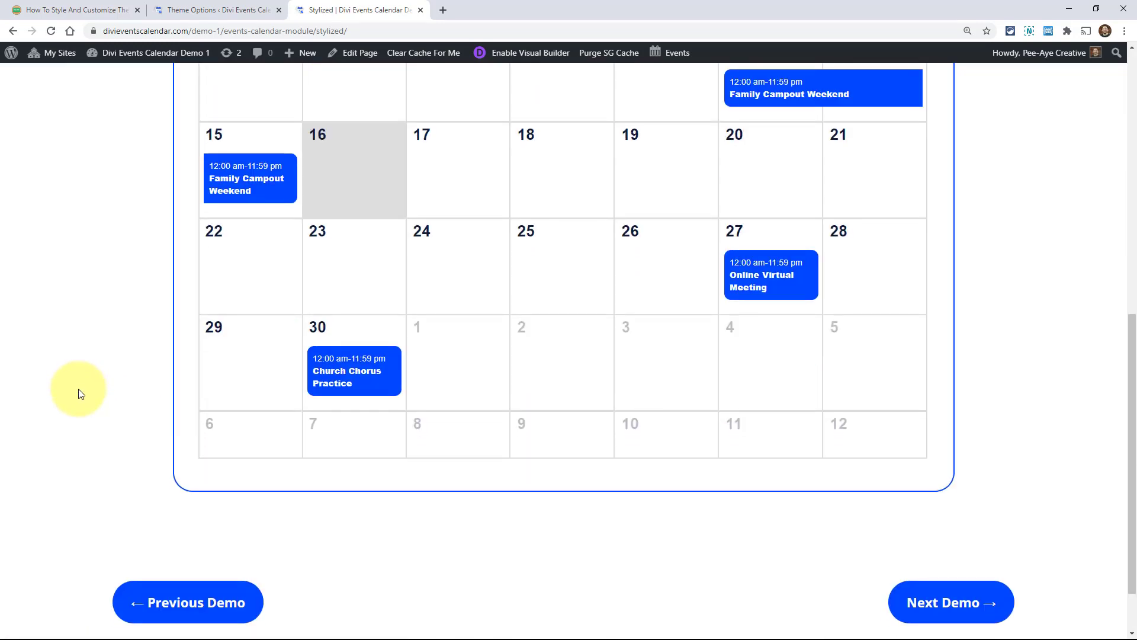
{"action": "scroll", "scroll_direction": "down", "scroll_amount": 3}
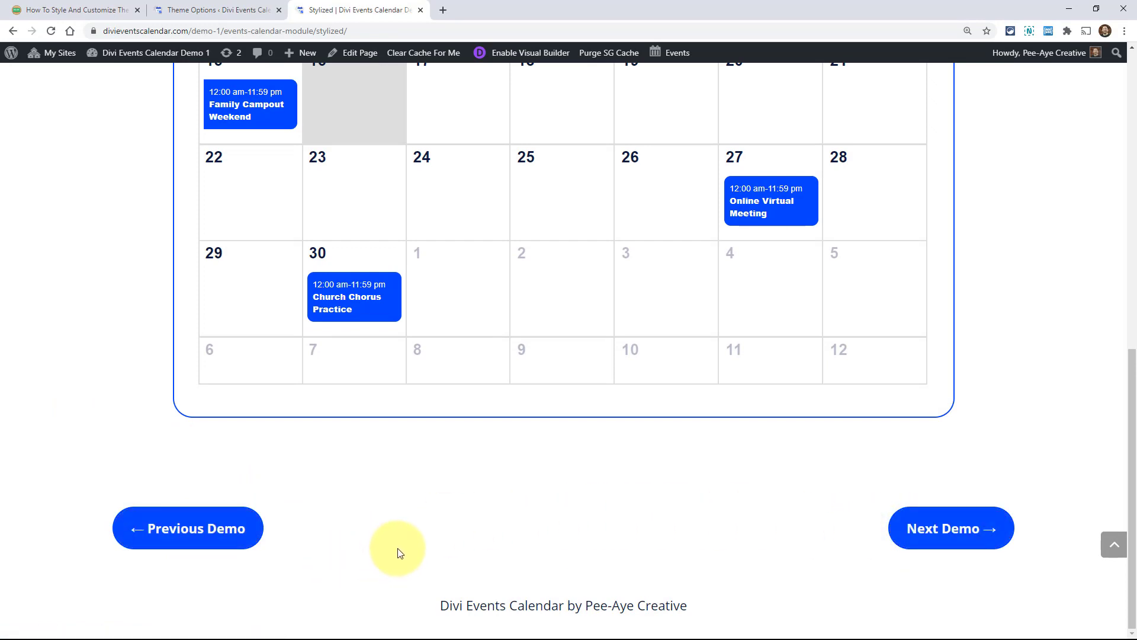
{"action": "mouse_move", "coordinate": [918, 493]}
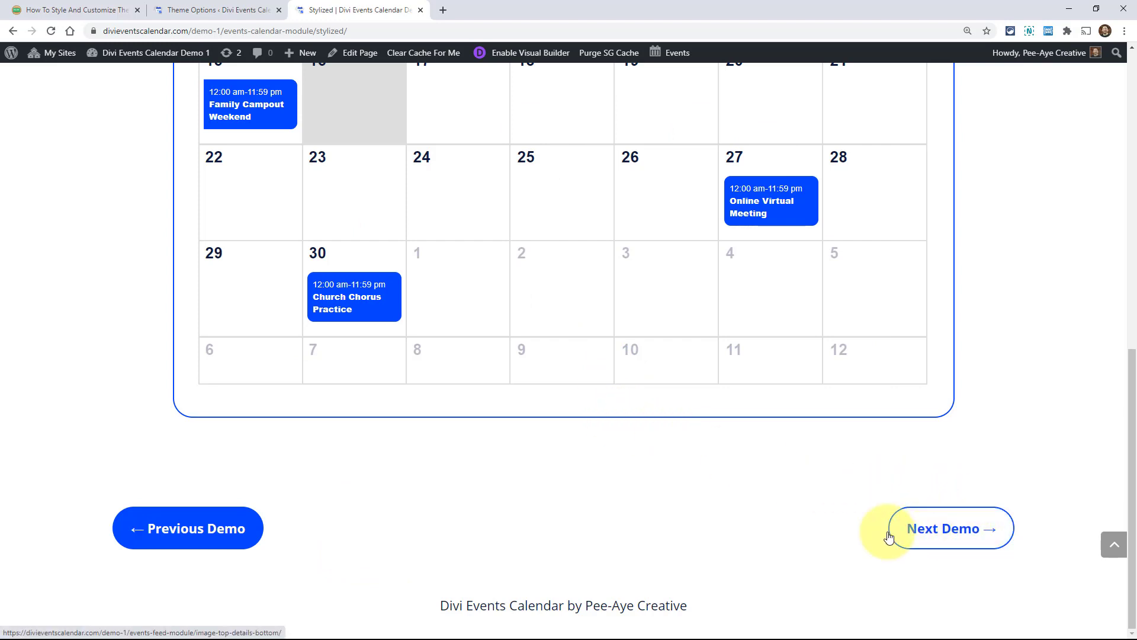
{"action": "mouse_move", "coordinate": [950, 528]}
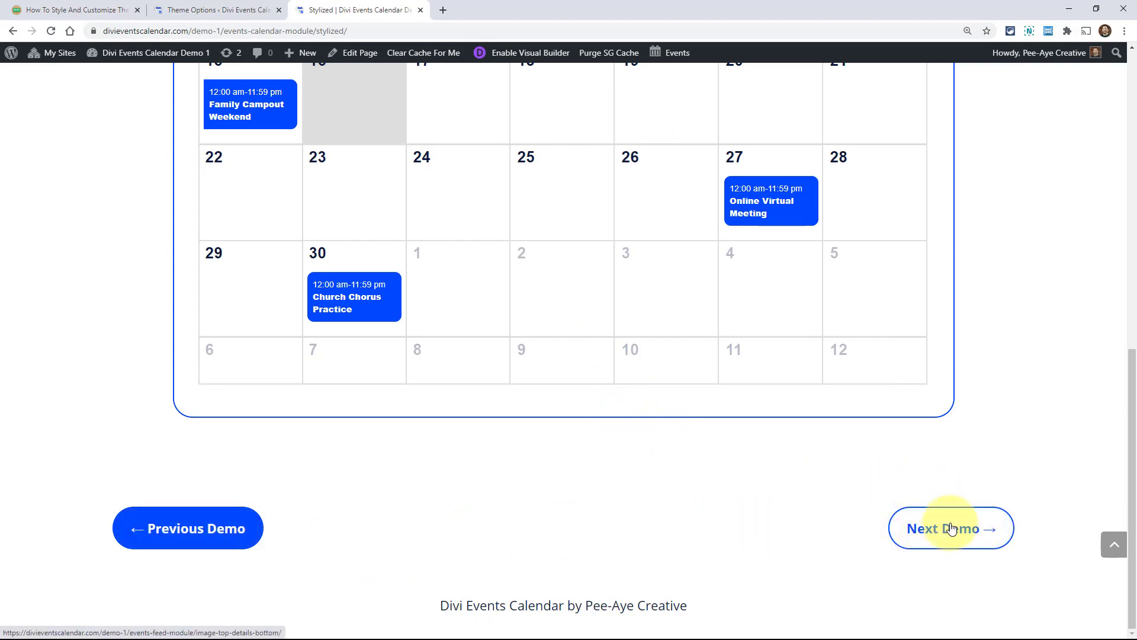
{"action": "mouse_move", "coordinate": [294, 530]}
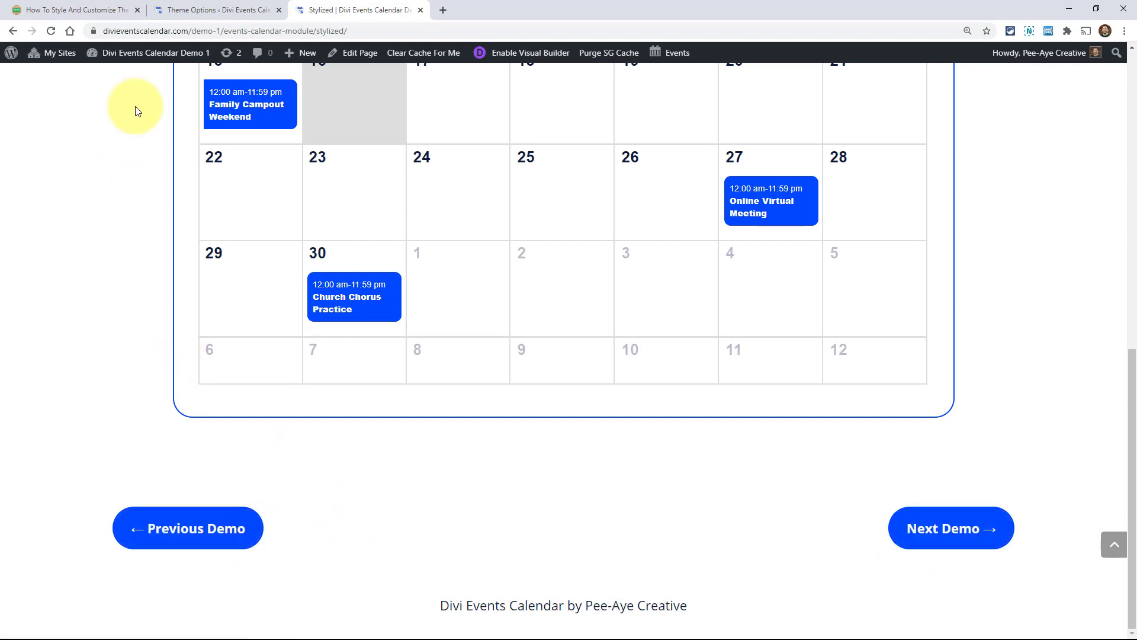
Save the updated Custom CSS in Divi Theme Options and return to the demo page.
{"action": "left_click", "coordinate": [214, 10]}
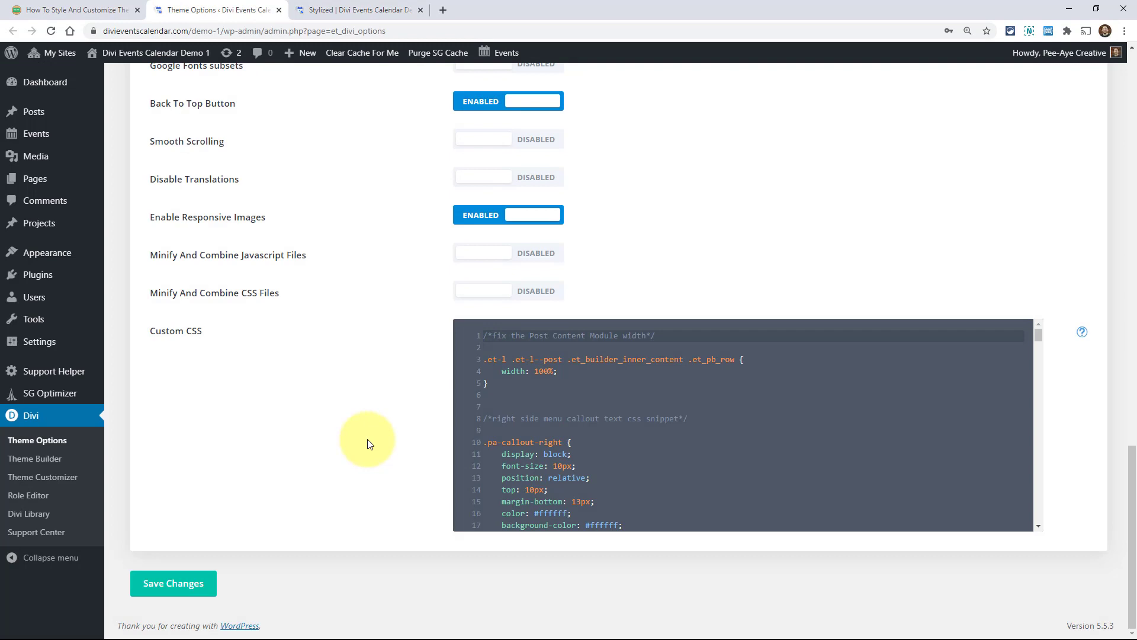
{"action": "scroll", "scroll_direction": "down", "scroll_amount": 3}
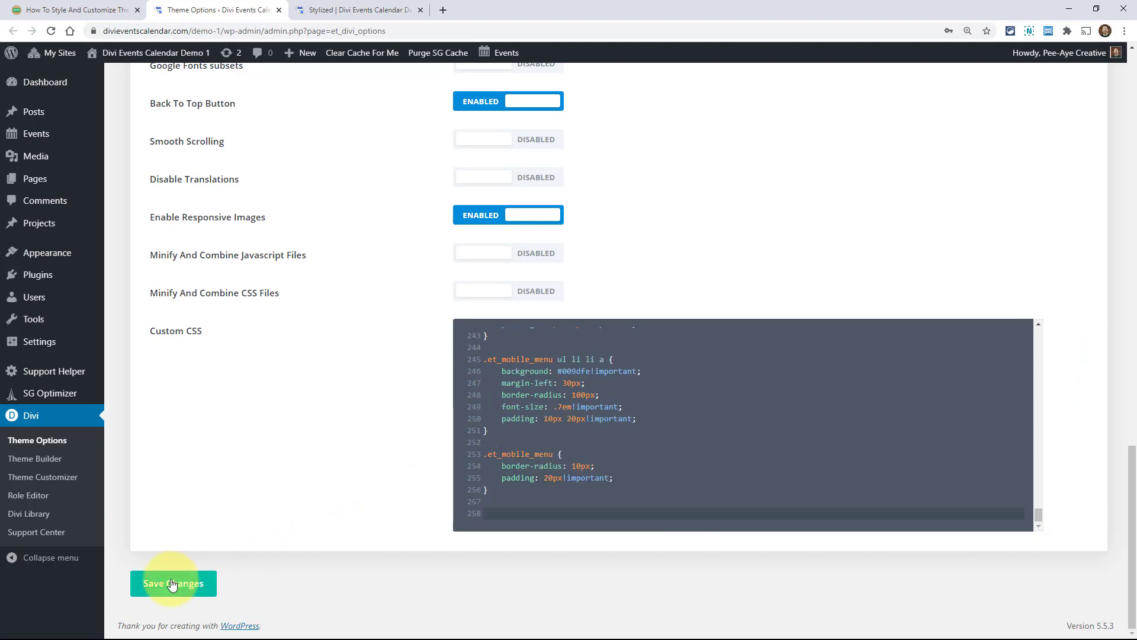
{"action": "left_click", "coordinate": [172, 583]}
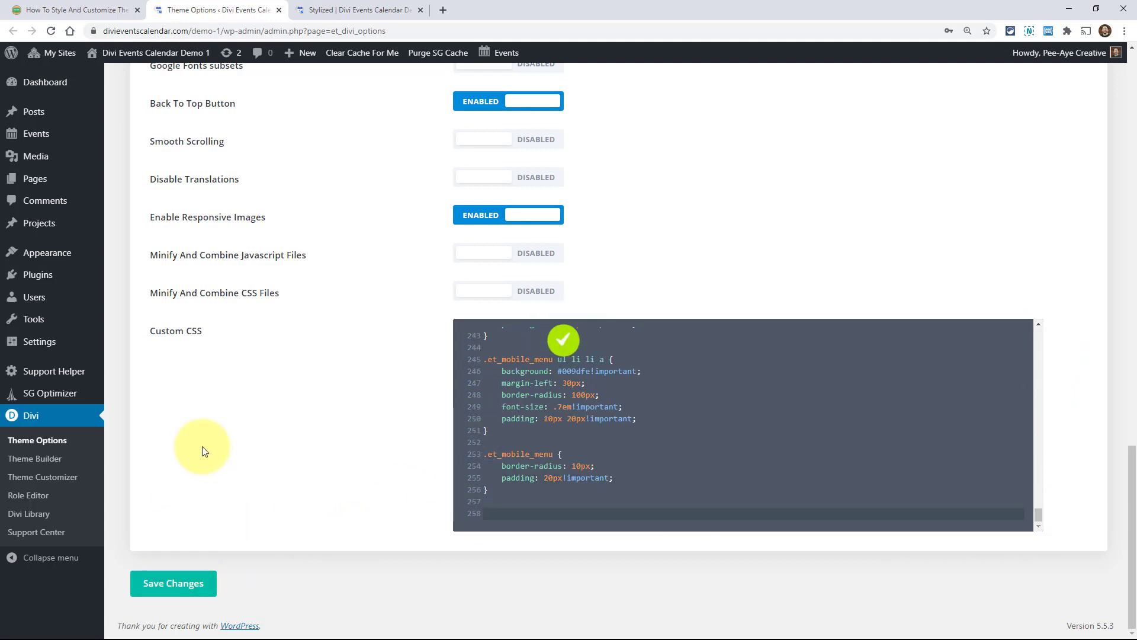
{"action": "left_click", "coordinate": [356, 9]}
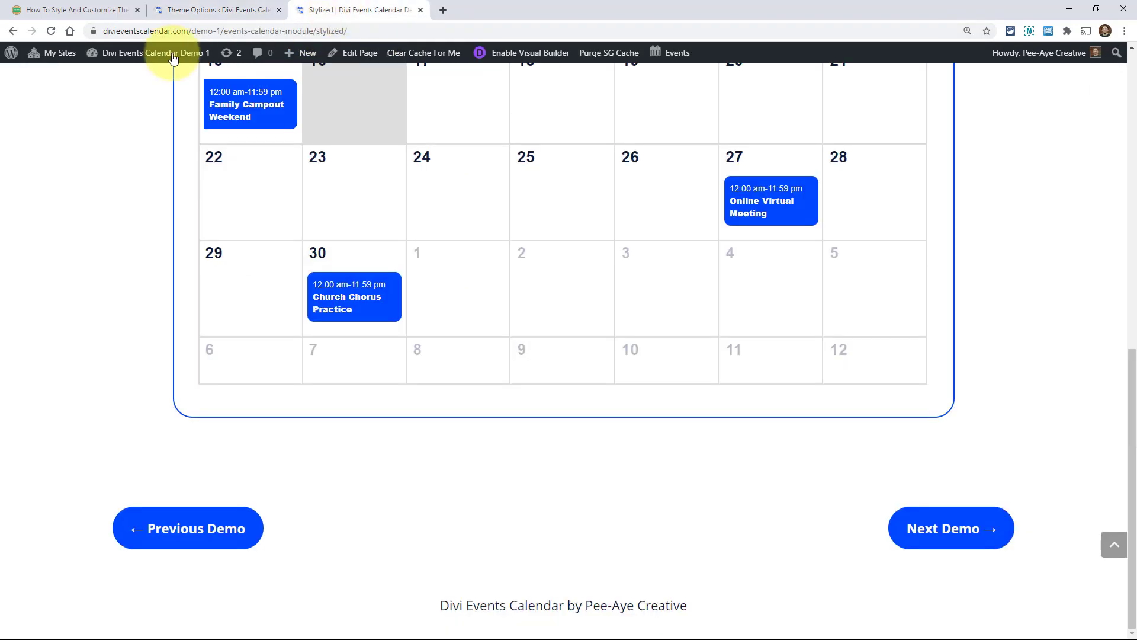
Reload the Stylized demo so Previous Demo and Next Demo show as plain text links.
{"action": "left_click", "coordinate": [50, 31]}
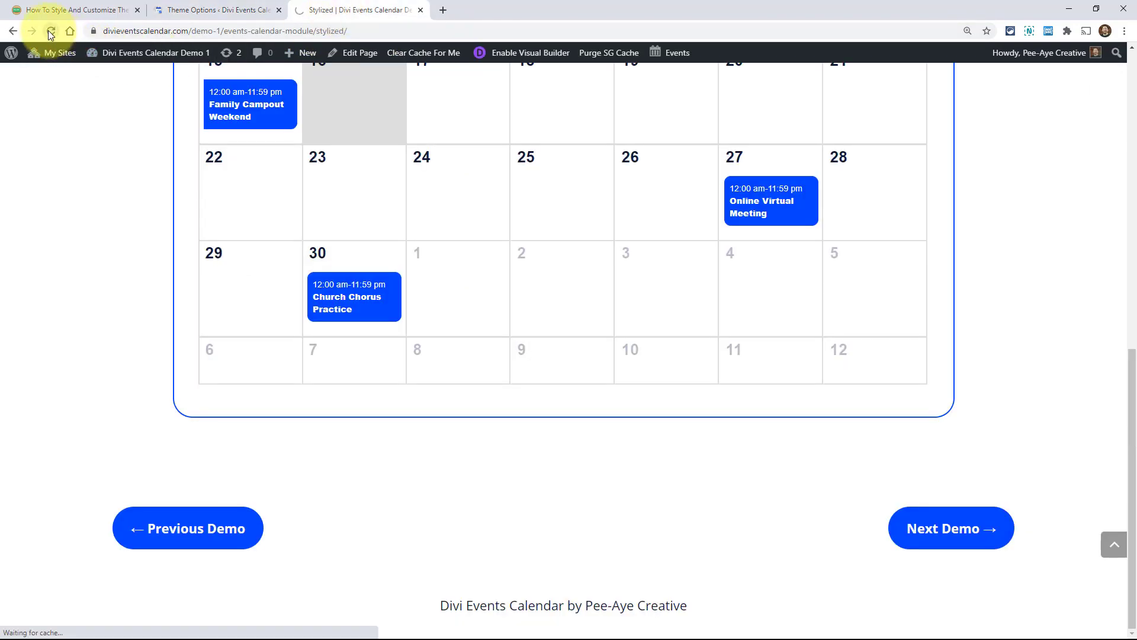
{"action": "left_click", "coordinate": [51, 30]}
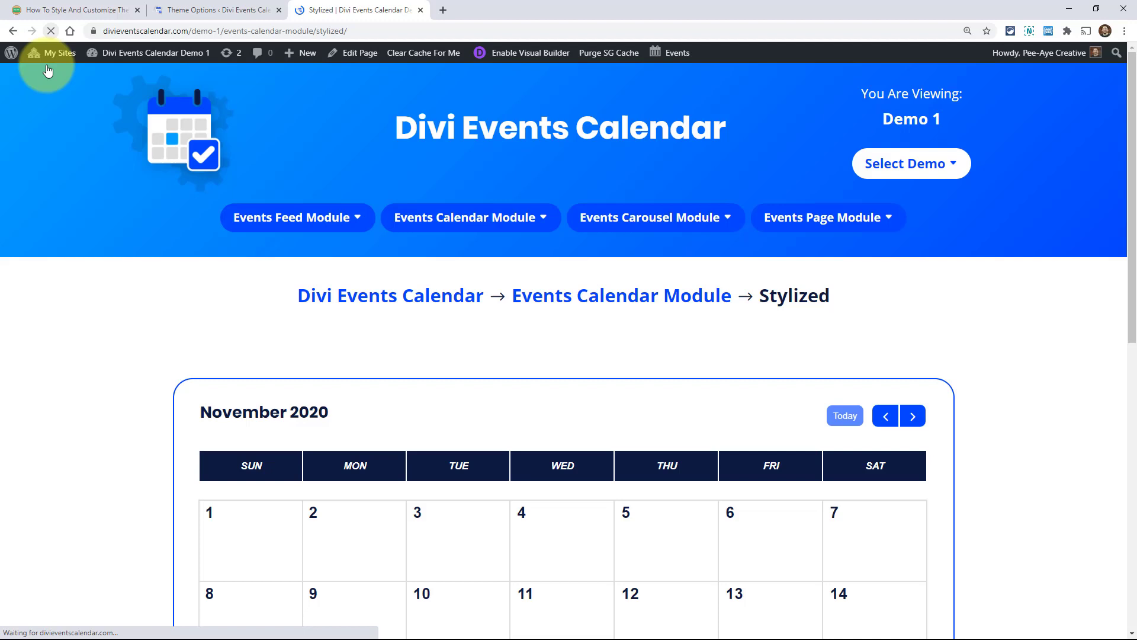
{"action": "scroll", "scroll_direction": "down", "scroll_amount": 3}
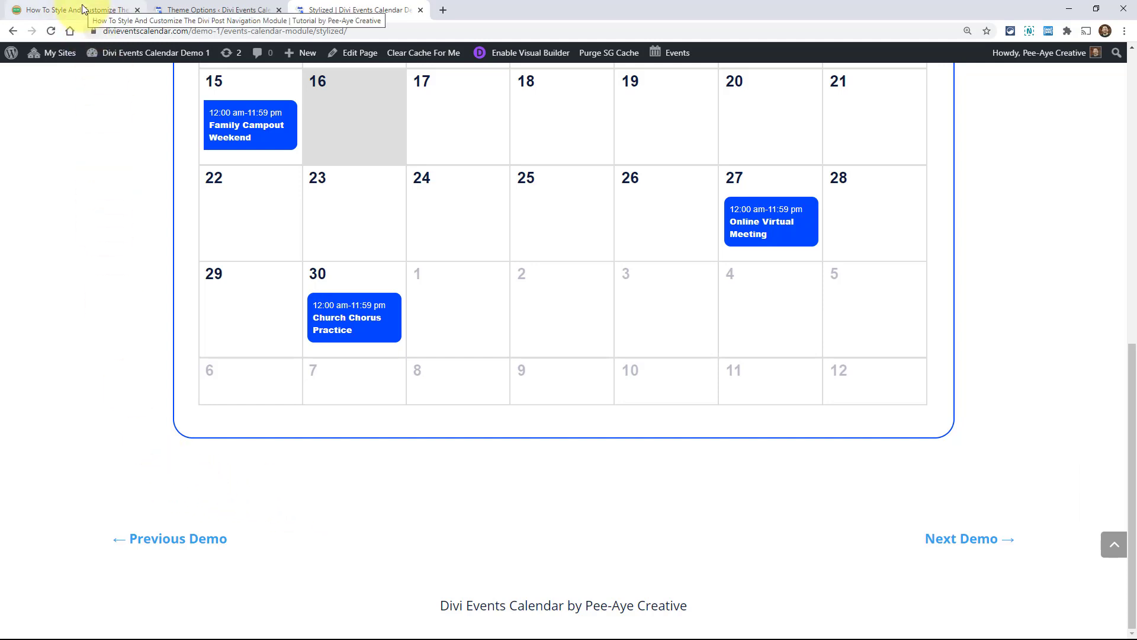
Return to the tutorial's 'Customize The Text Of The Divi Post Navigation' section.
{"action": "left_click", "coordinate": [69, 9]}
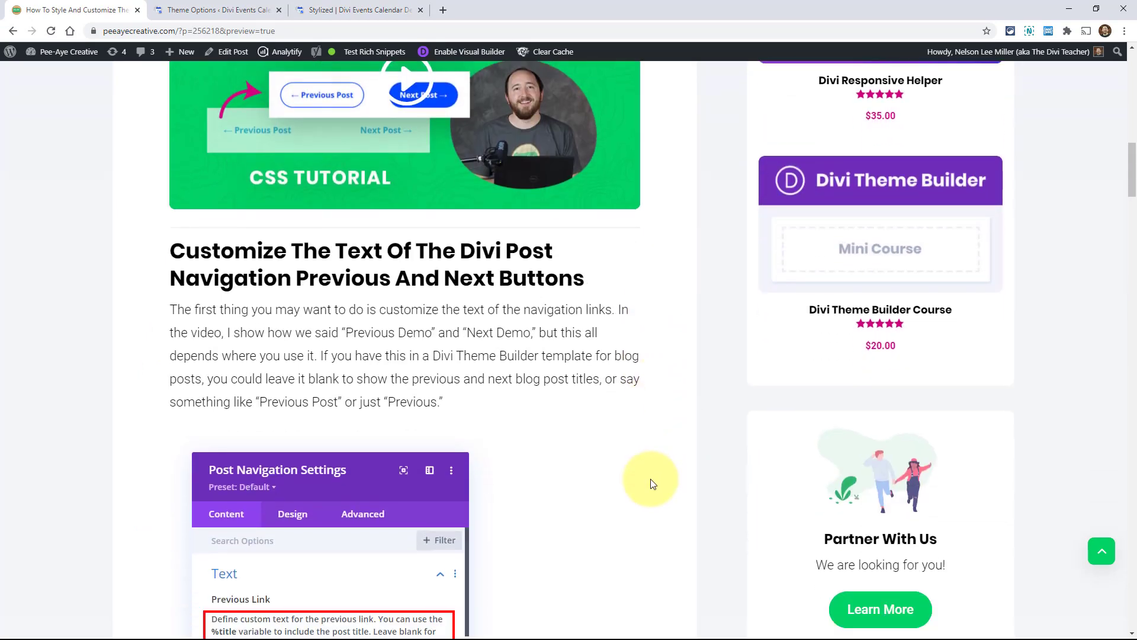
{"action": "scroll", "scroll_direction": "down", "scroll_amount": 3}
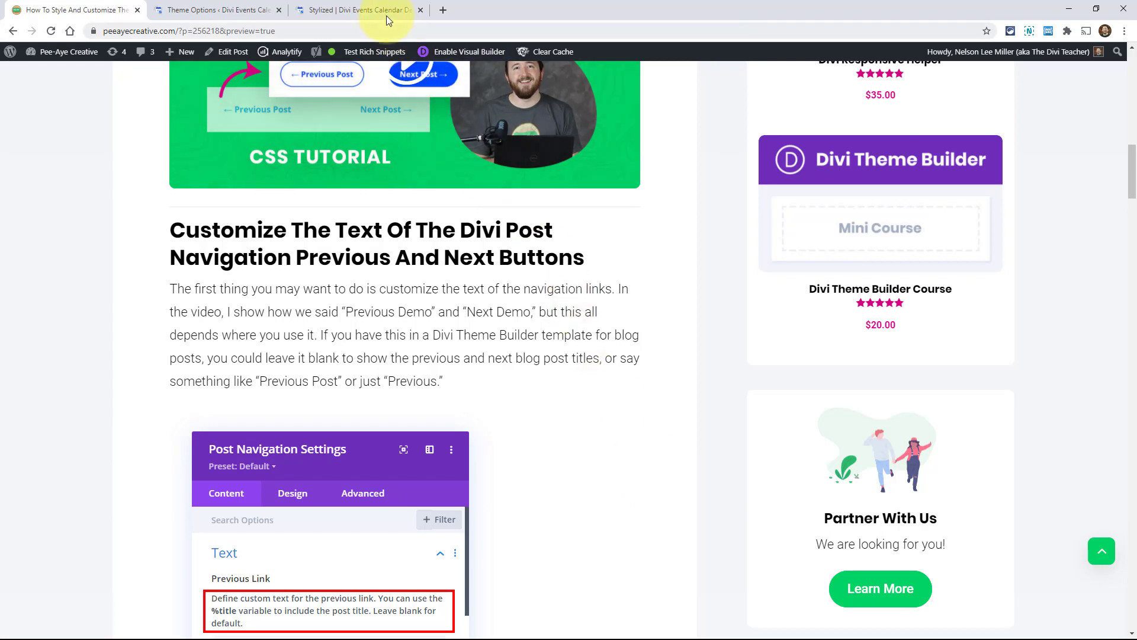
Revisit the Stylized demo briefly, then go back to the Theme Options Custom CSS page.
{"action": "left_click", "coordinate": [355, 9]}
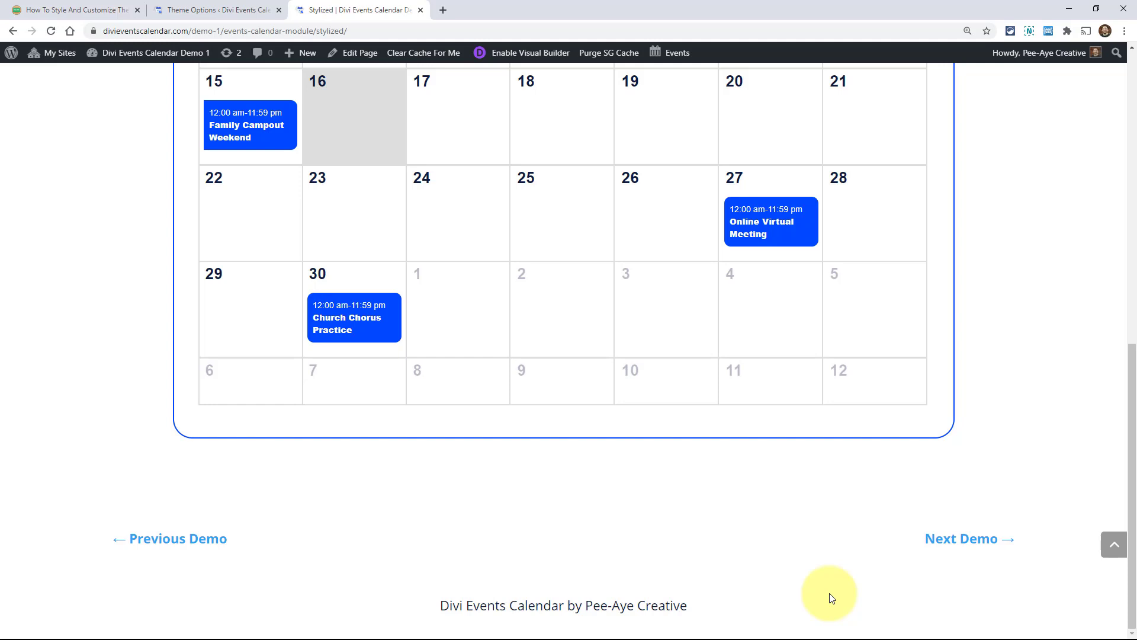
{"action": "mouse_move", "coordinate": [384, 435]}
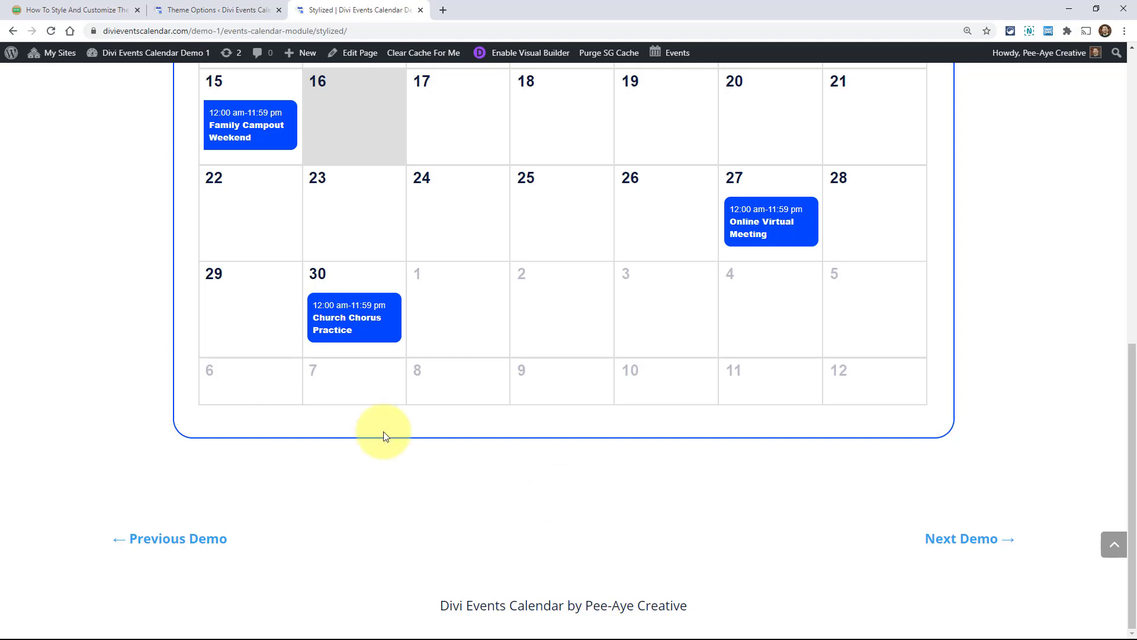
{"action": "mouse_move", "coordinate": [210, 529]}
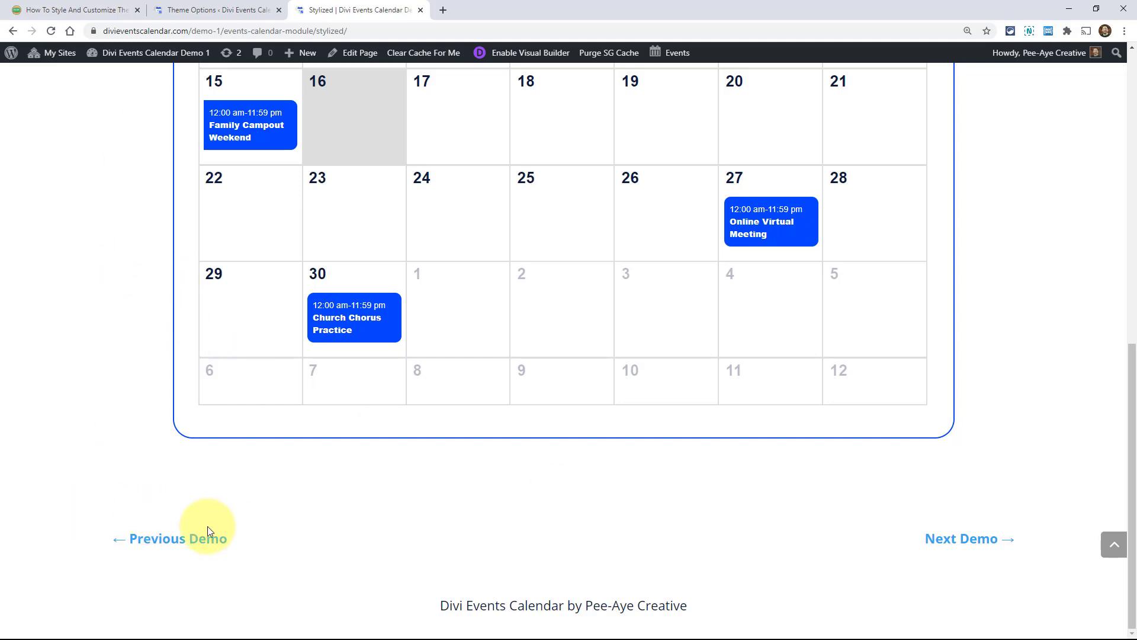
{"action": "mouse_move", "coordinate": [210, 10]}
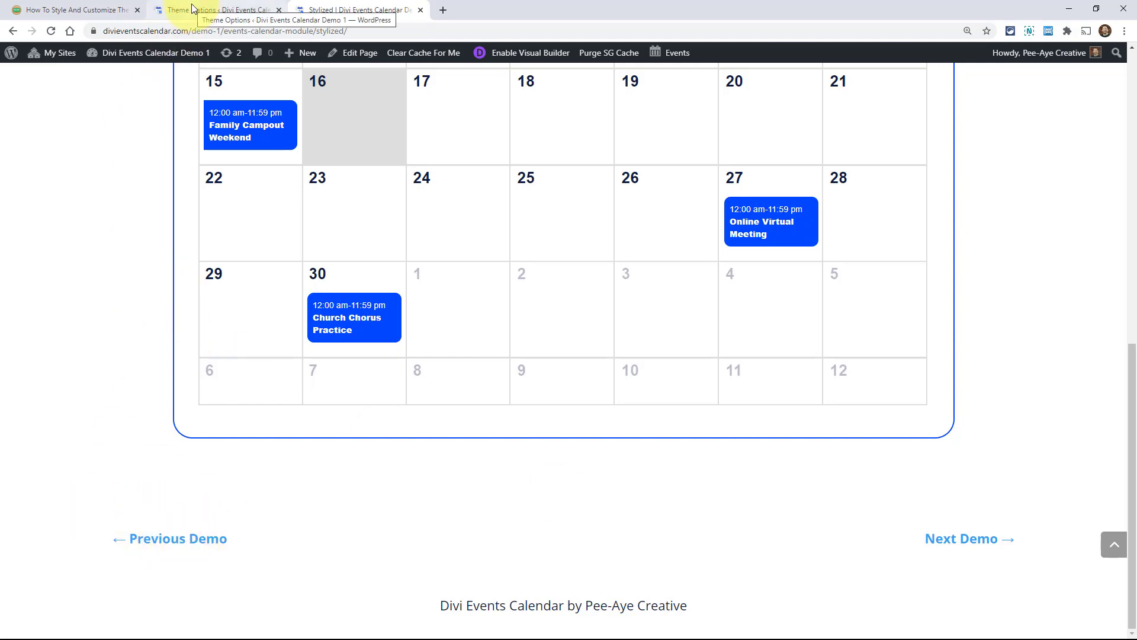
{"action": "left_click", "coordinate": [217, 9]}
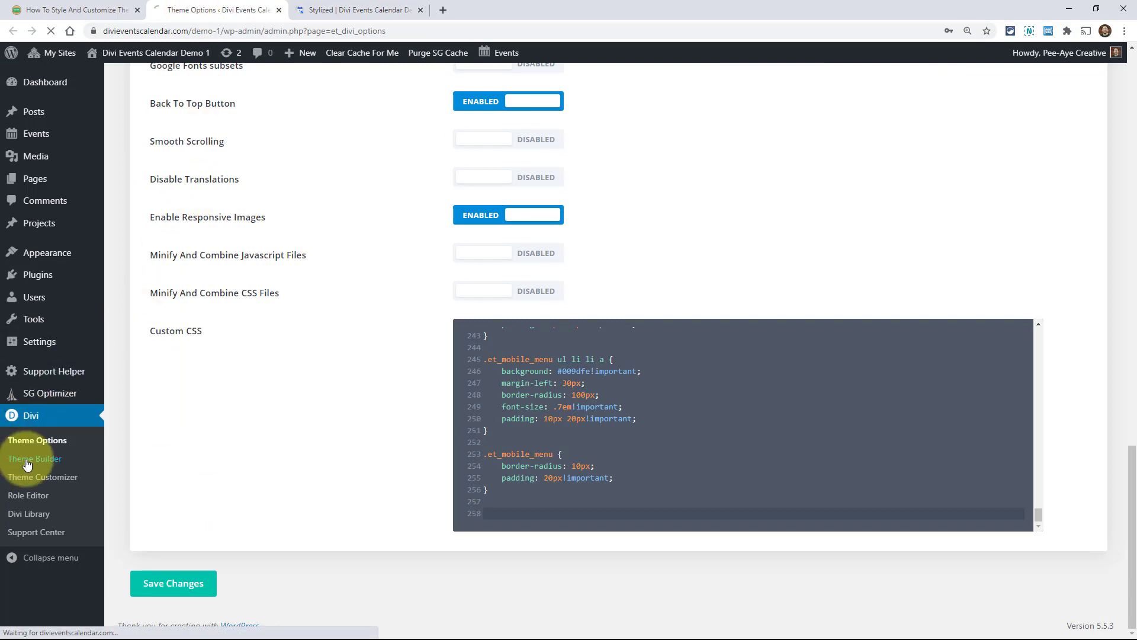
Edit the Pagination Footer layout and bring up the Post Navigation module settings.
{"action": "left_click", "coordinate": [34, 458]}
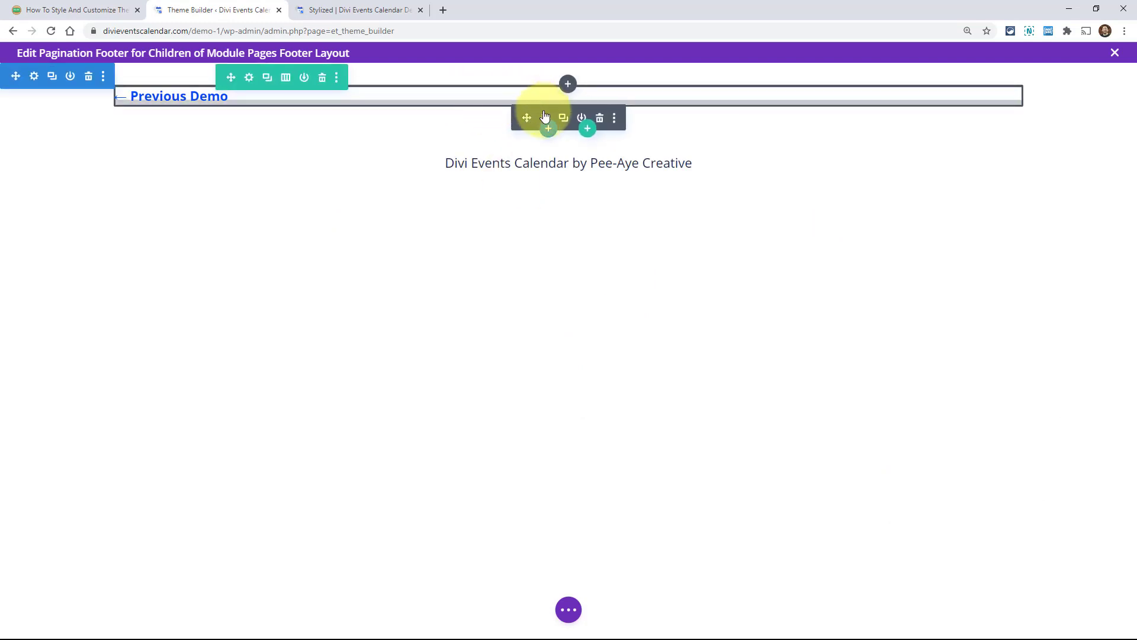
{"action": "mouse_move", "coordinate": [543, 117]}
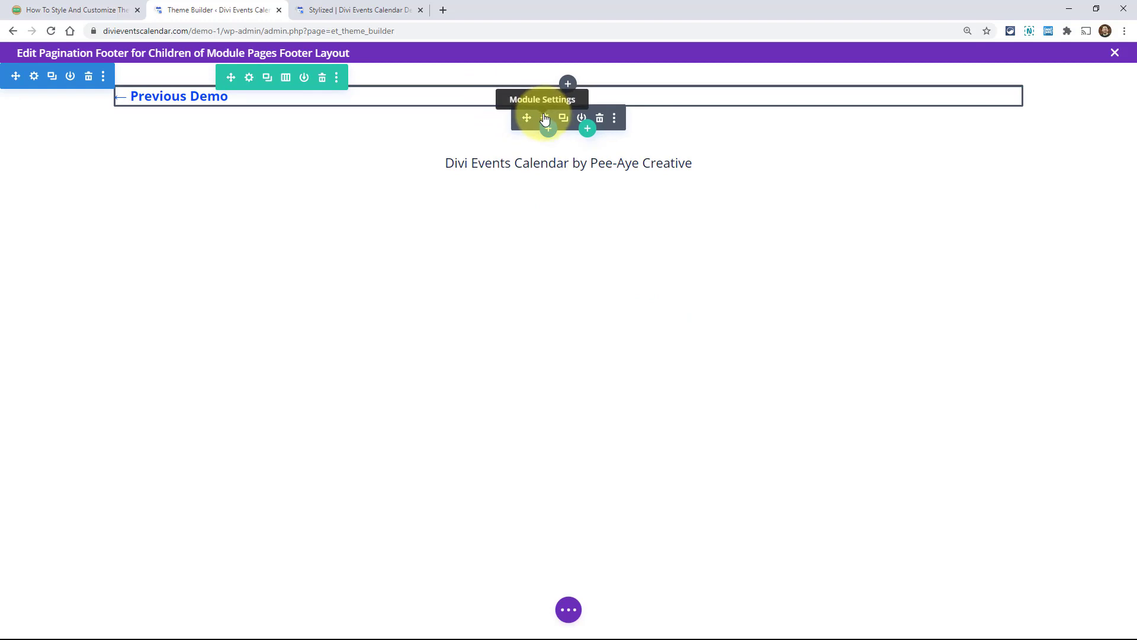
{"action": "left_click", "coordinate": [527, 117]}
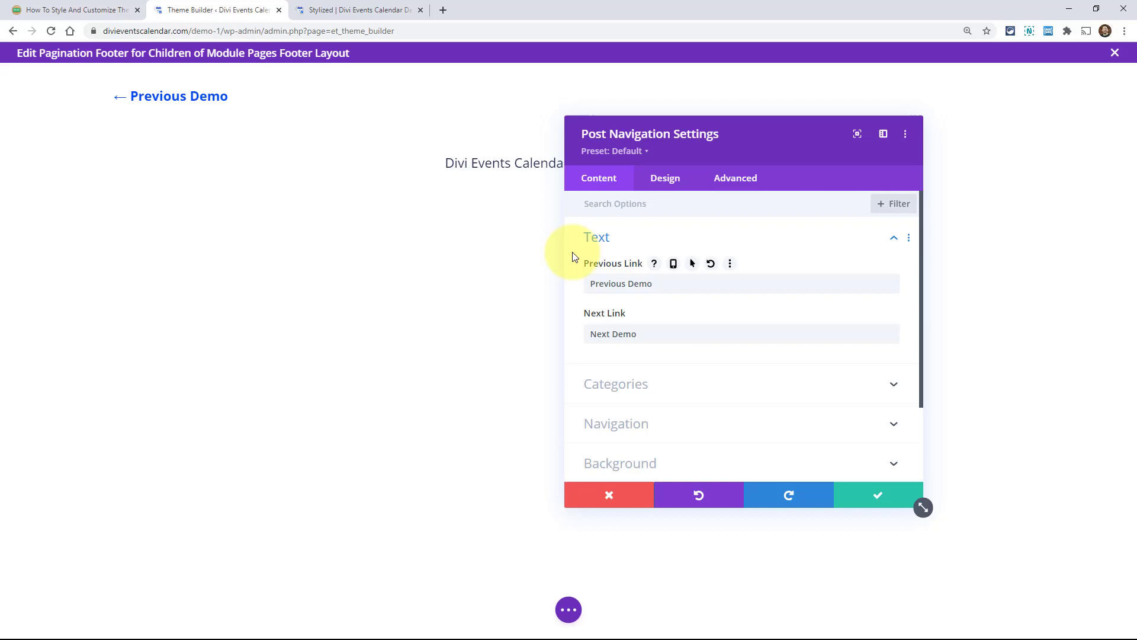
{"action": "mouse_move", "coordinate": [592, 345]}
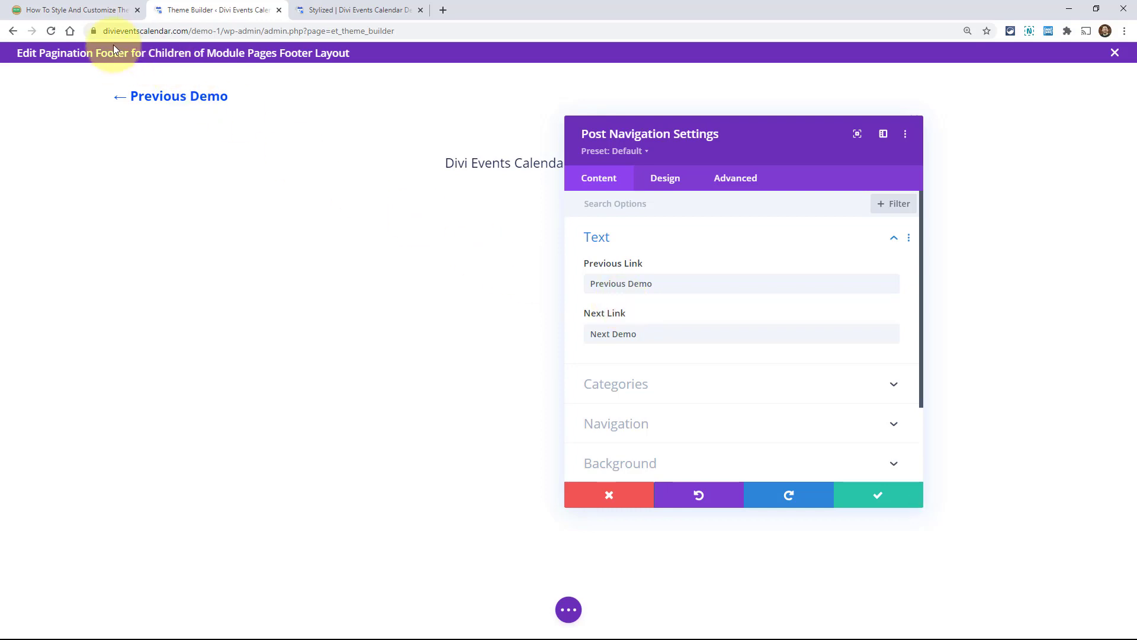
{"action": "left_click", "coordinate": [72, 9]}
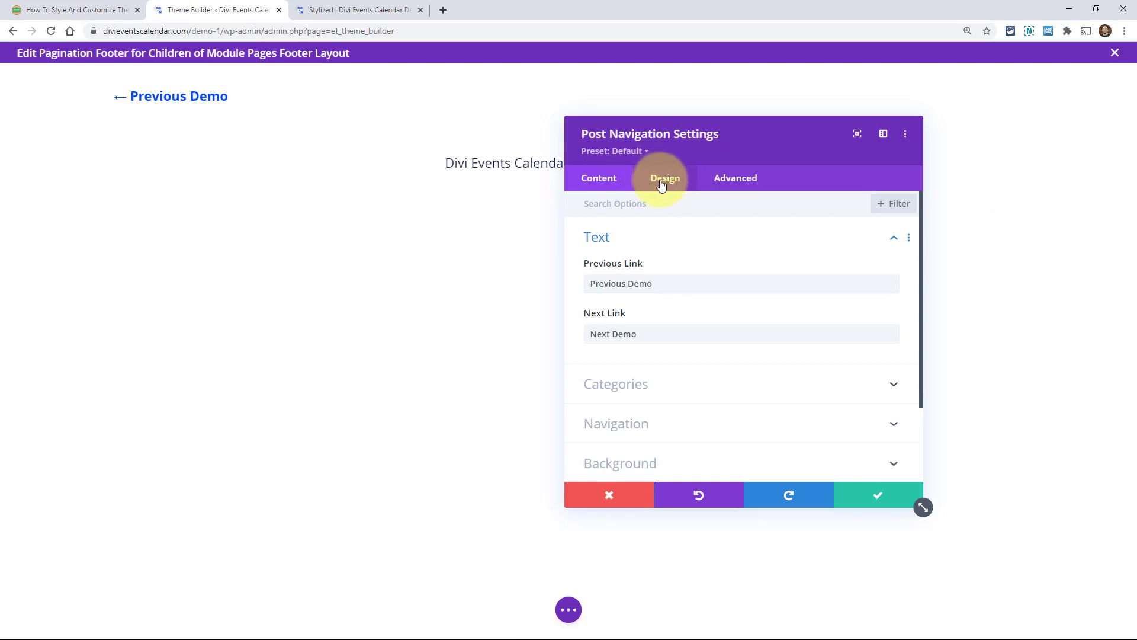
Confirm Links Text stays bold at 20px with 1.7em line height and save the module.
{"action": "left_click", "coordinate": [664, 178]}
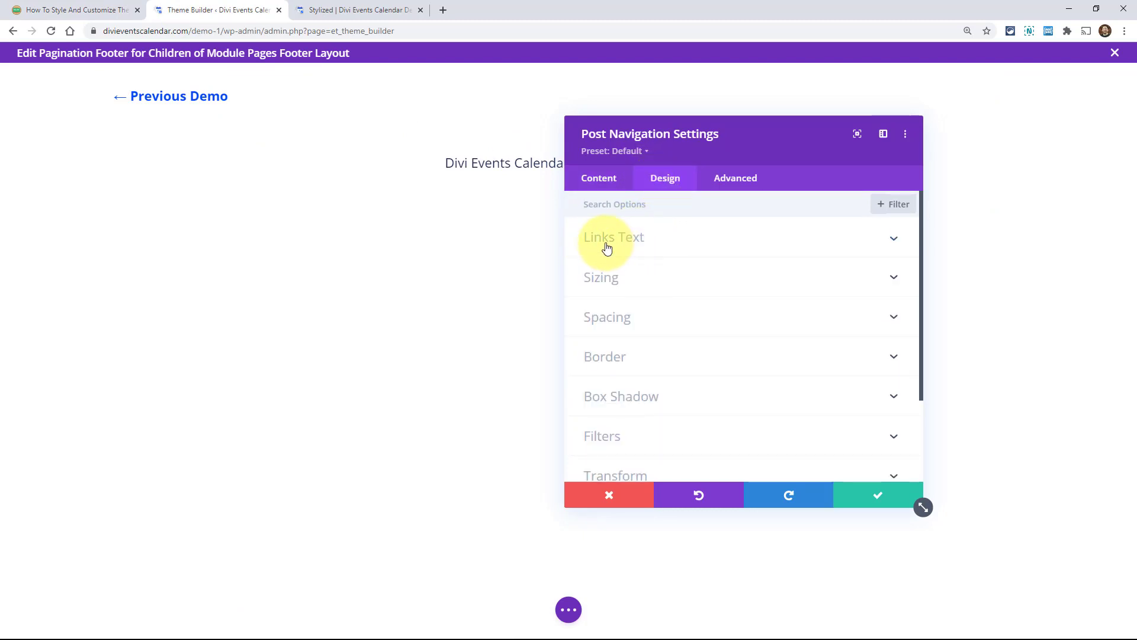
{"action": "left_click", "coordinate": [613, 237]}
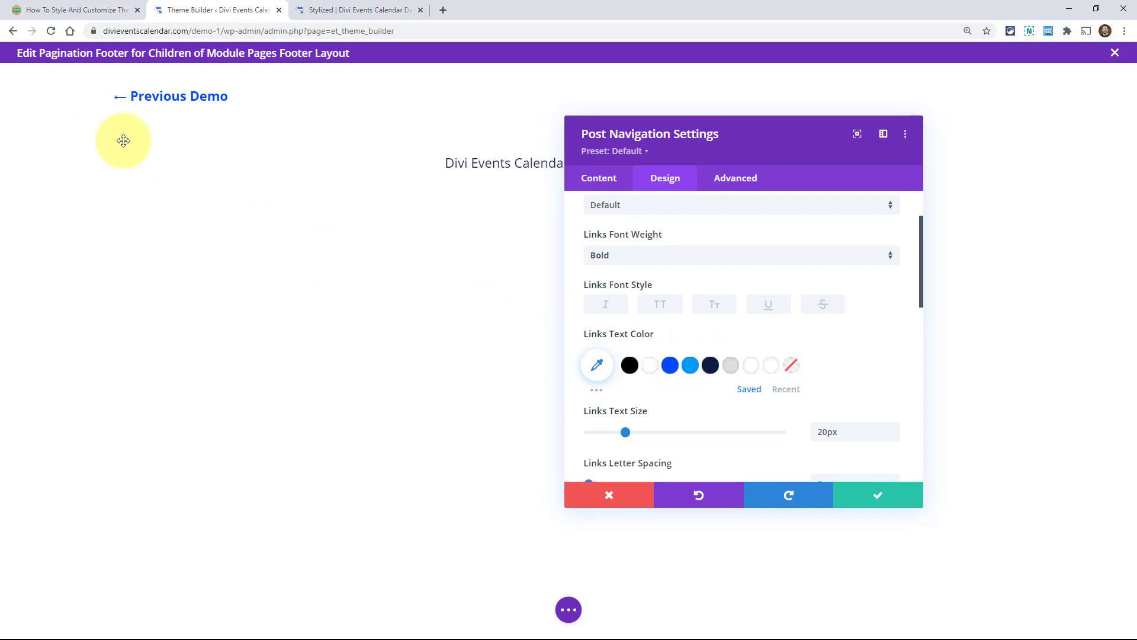
{"action": "mouse_move", "coordinate": [289, 421]}
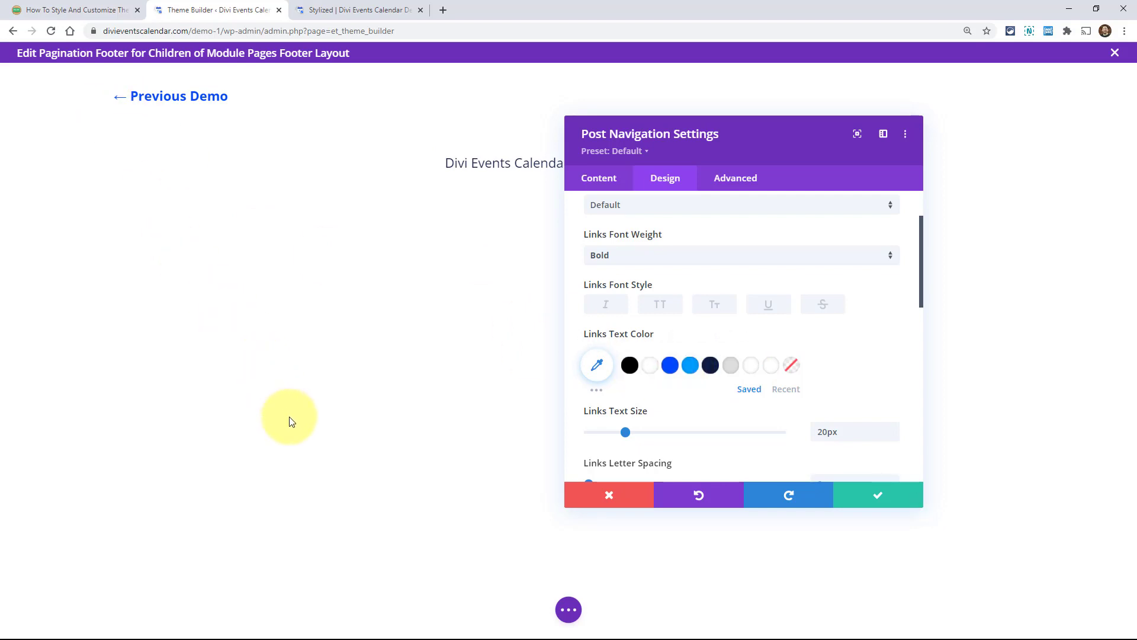
{"action": "mouse_move", "coordinate": [573, 372]}
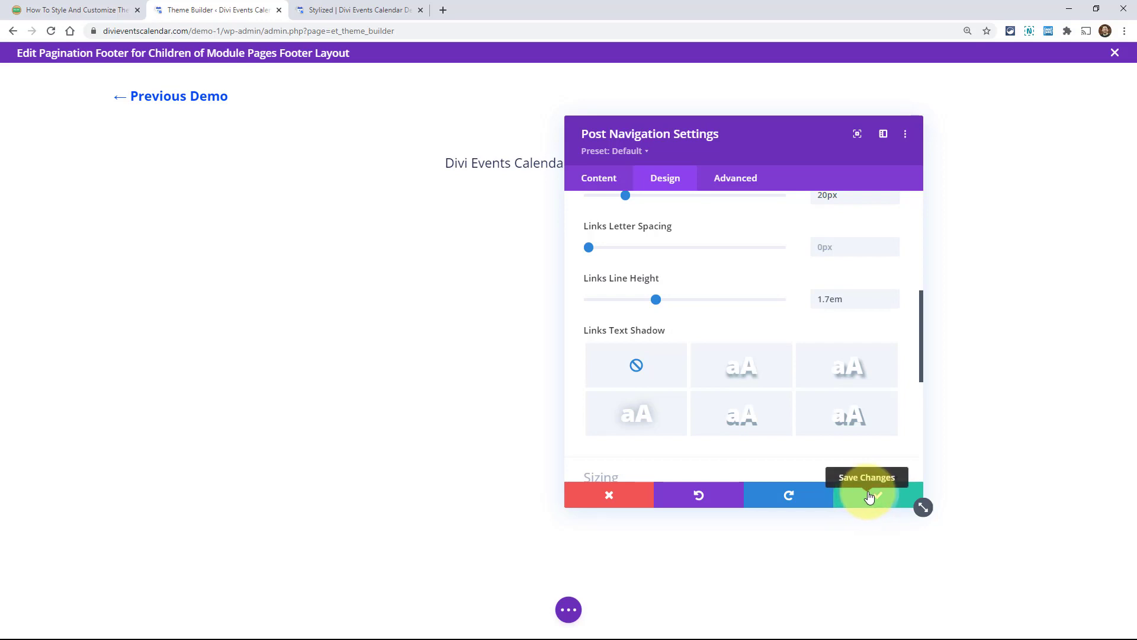
{"action": "left_click", "coordinate": [869, 495]}
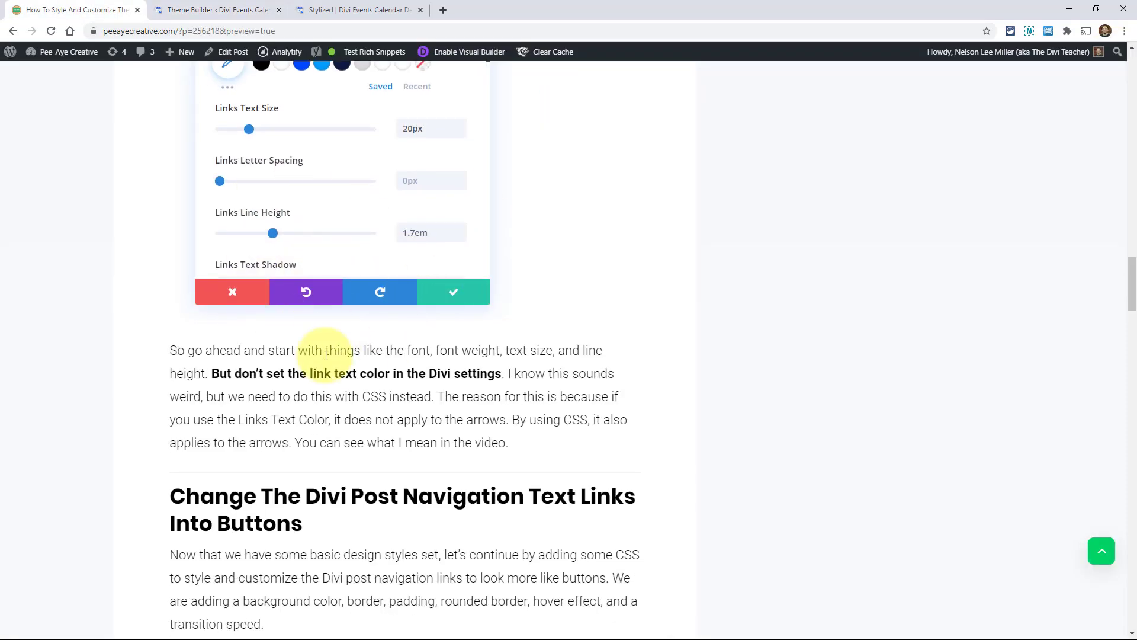
Select the tutorial's button and hover CSS snippet for the post navigation links.
{"action": "scroll", "scroll_direction": "down", "scroll_amount": 3}
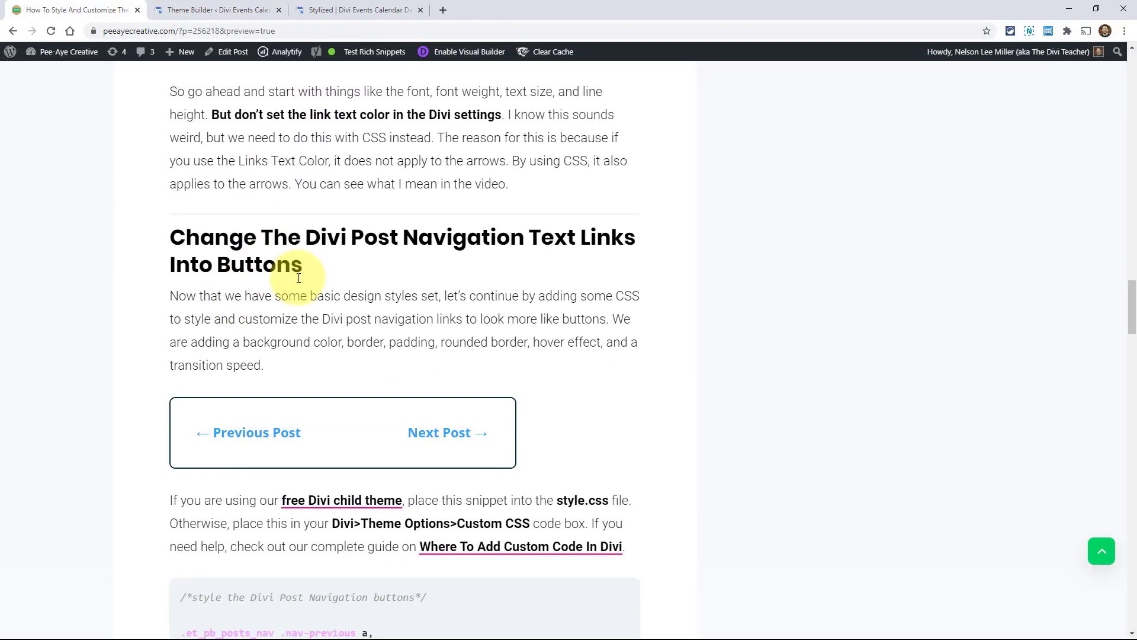
{"action": "scroll", "scroll_direction": "down", "scroll_amount": 3}
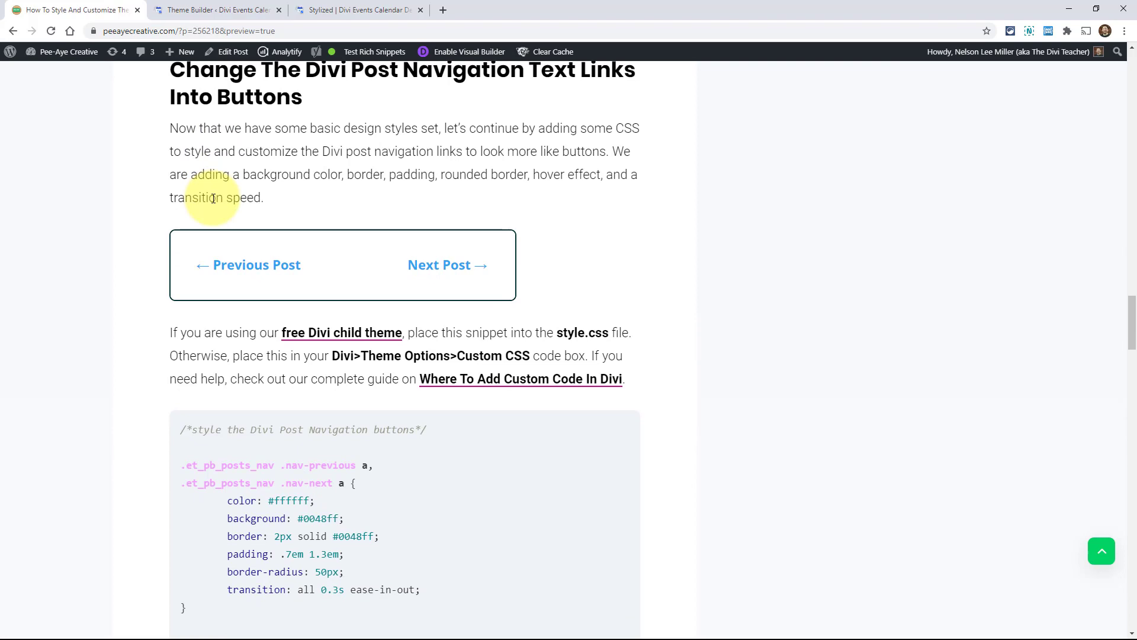
{"action": "mouse_move", "coordinate": [114, 328]}
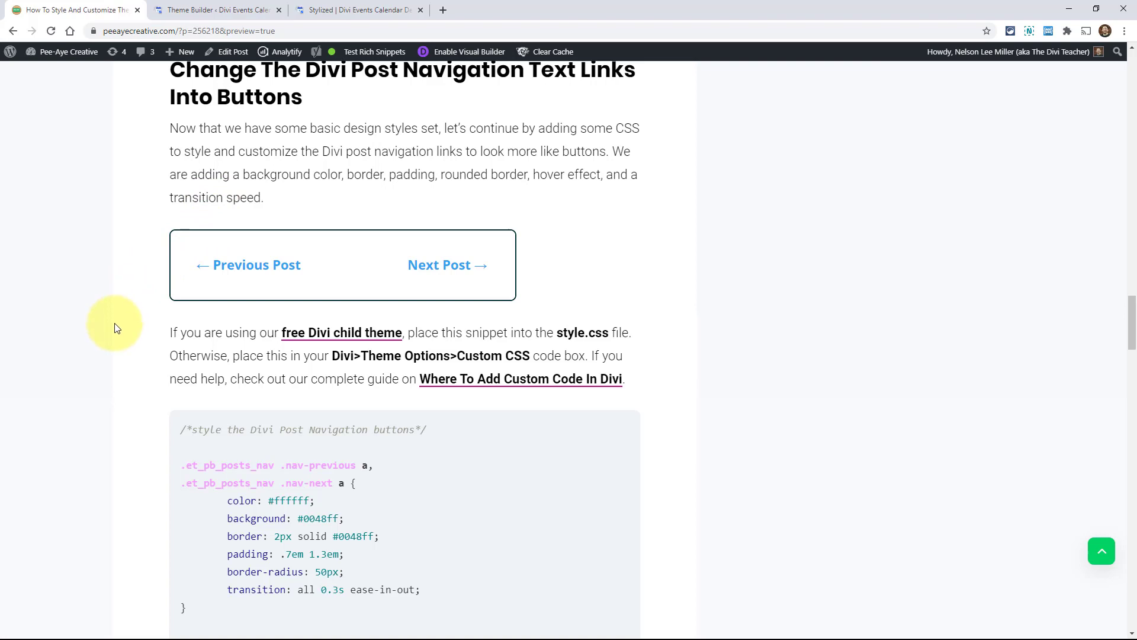
{"action": "scroll", "scroll_direction": "down", "scroll_amount": 3}
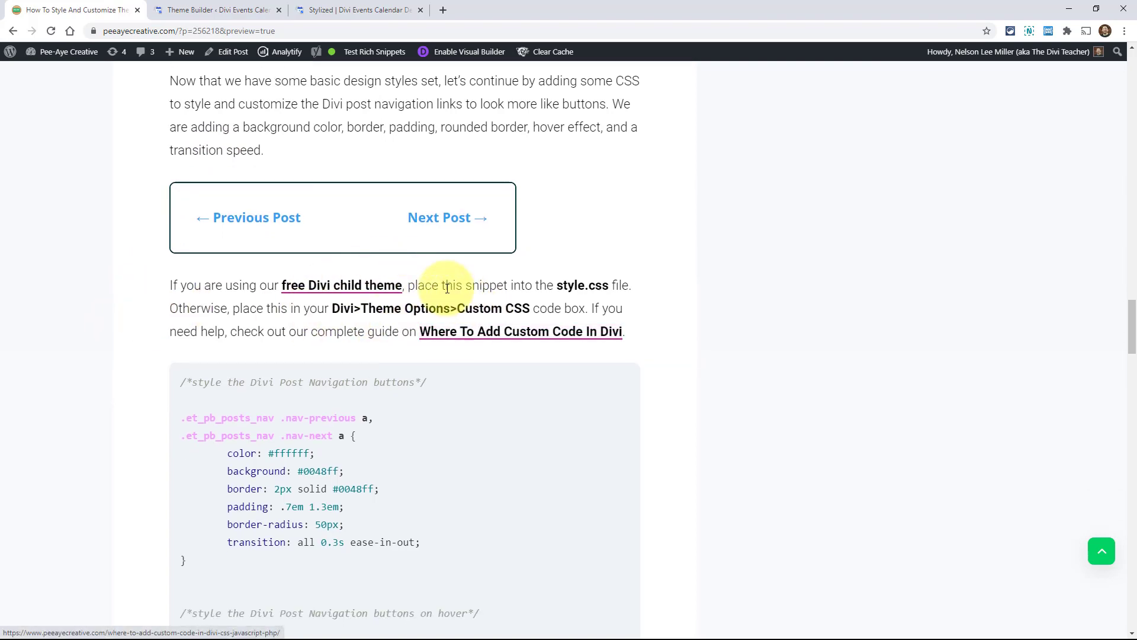
{"action": "scroll", "scroll_direction": "down", "scroll_amount": 3}
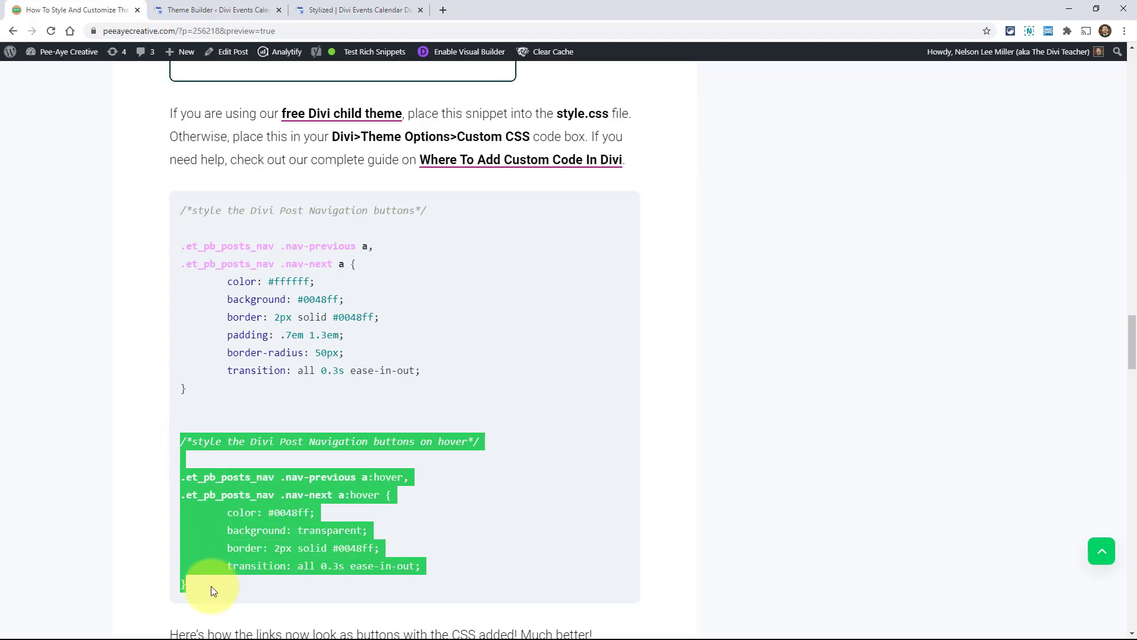
{"action": "left_click", "coordinate": [199, 594]}
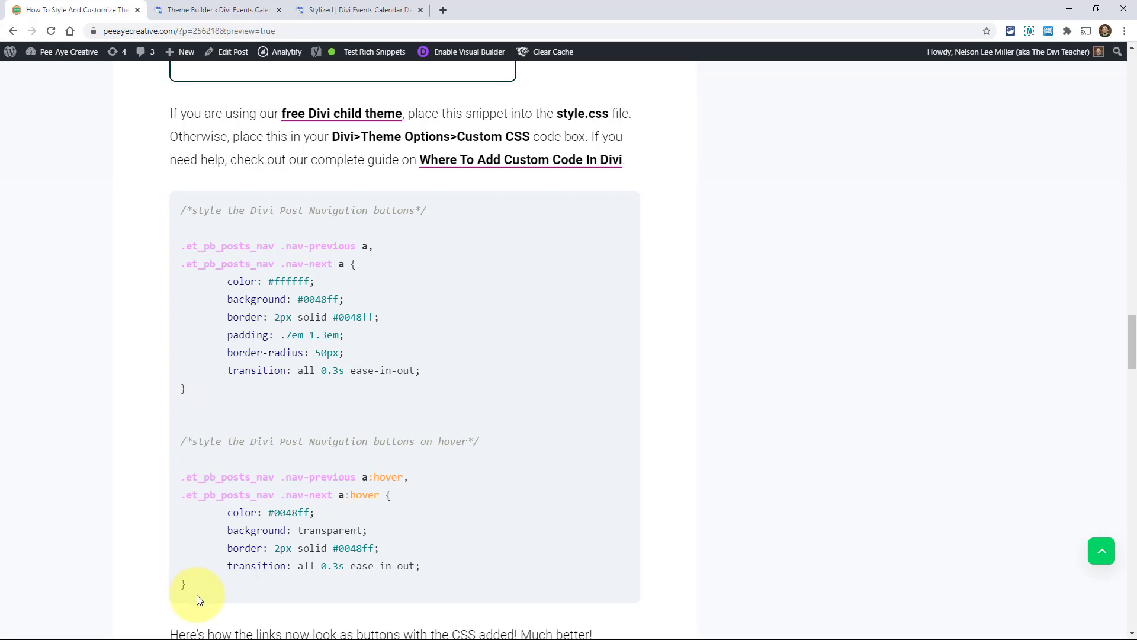
{"action": "left_click_drag", "start_coordinate": [199, 584], "coordinate": [164, 210]}
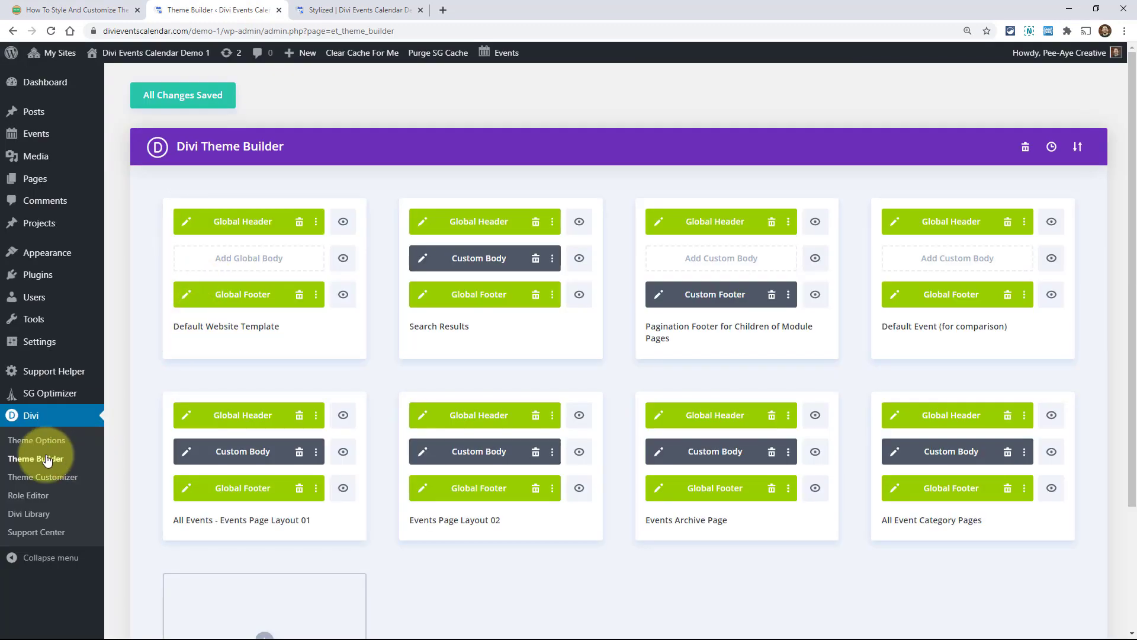
Add the button and hover snippet to the end of Custom CSS and save the changes.
{"action": "left_click", "coordinate": [36, 440]}
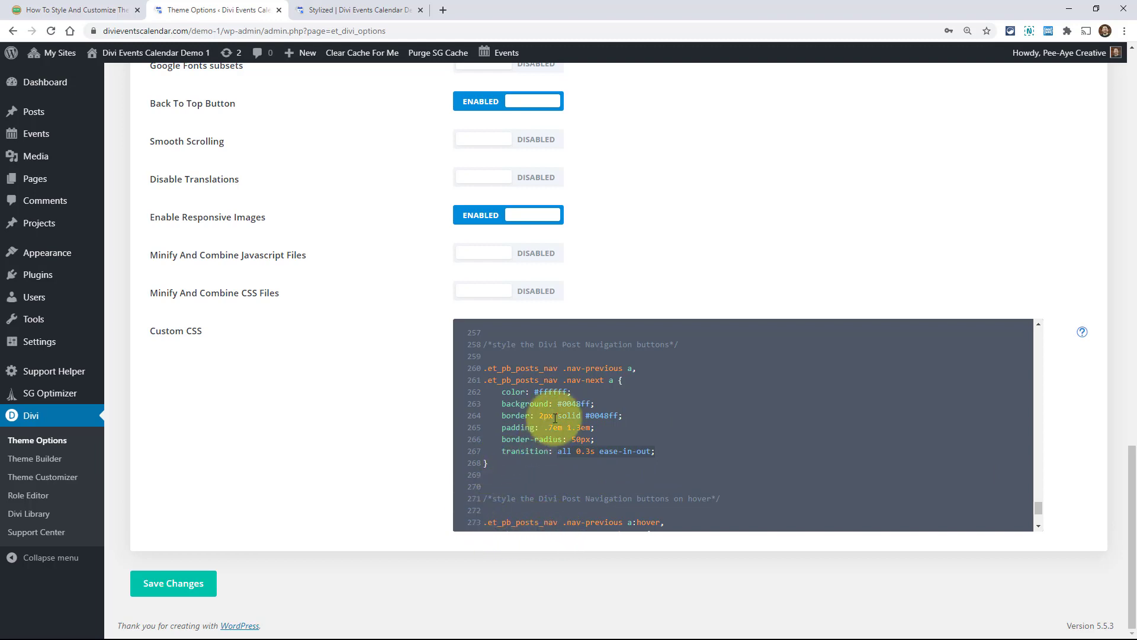
{"action": "scroll", "scroll_direction": "down", "scroll_amount": 3}
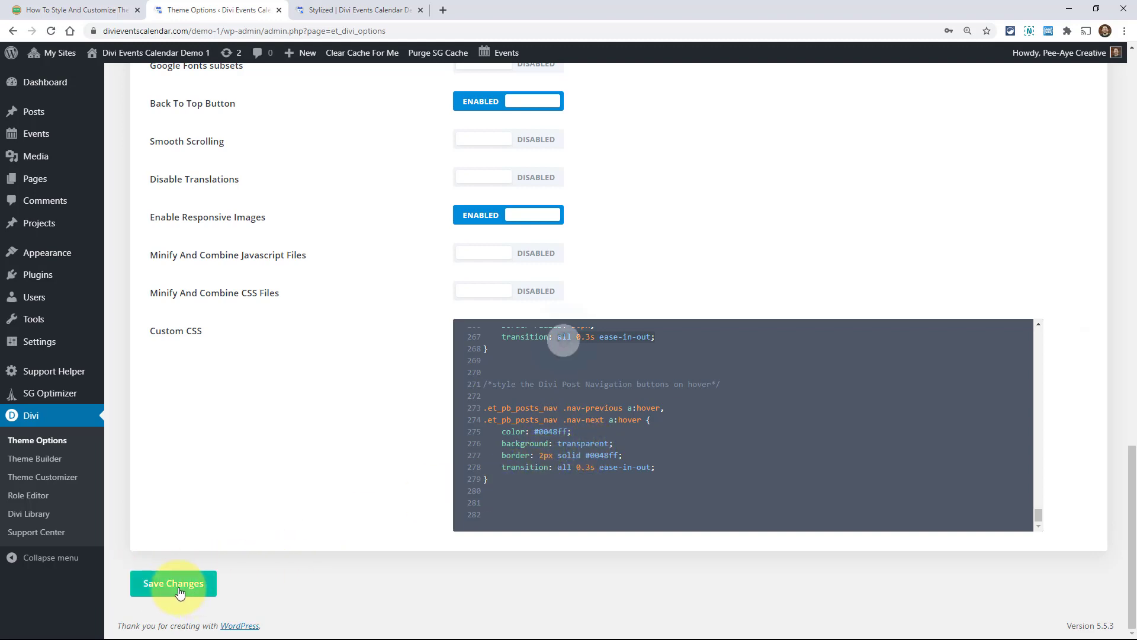
{"action": "left_click", "coordinate": [354, 10]}
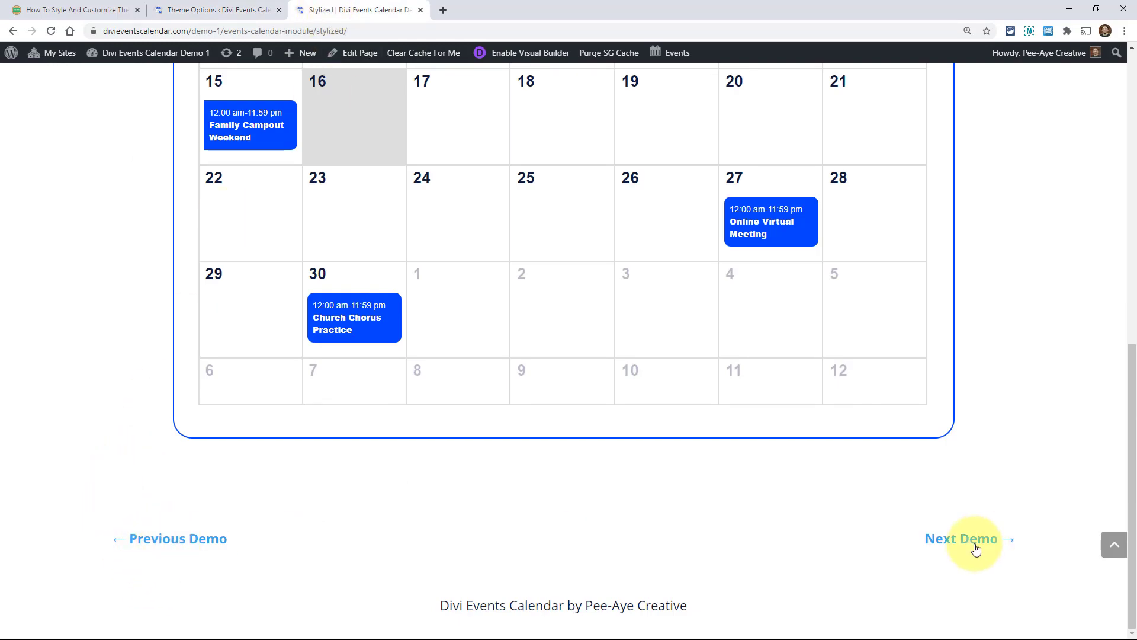
{"action": "left_click", "coordinate": [962, 539]}
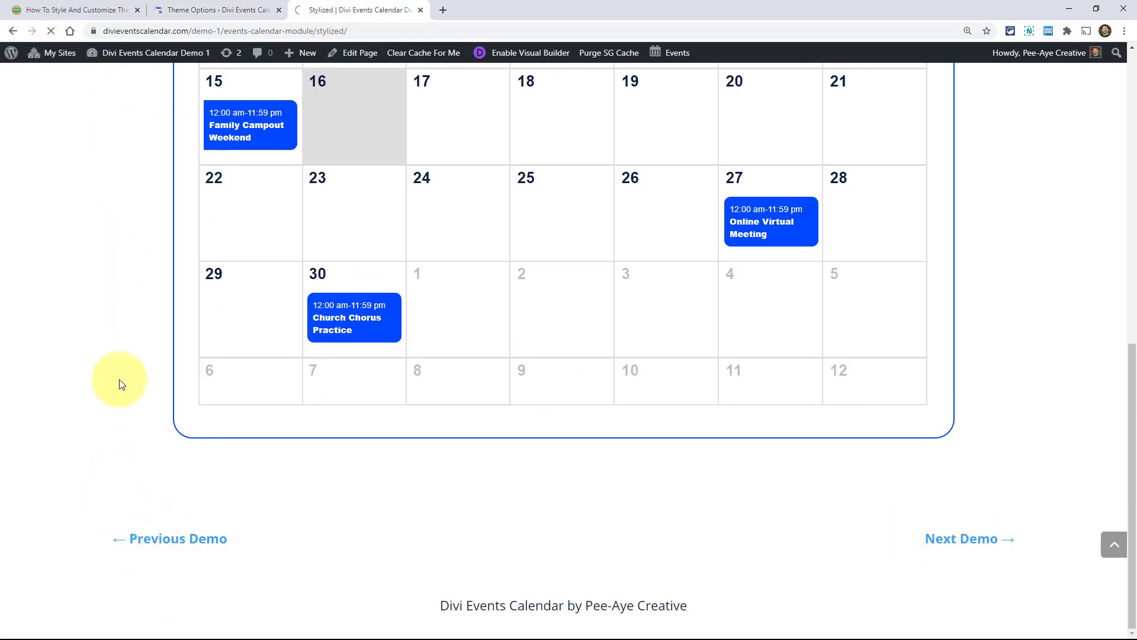
{"action": "mouse_move", "coordinate": [58, 350]}
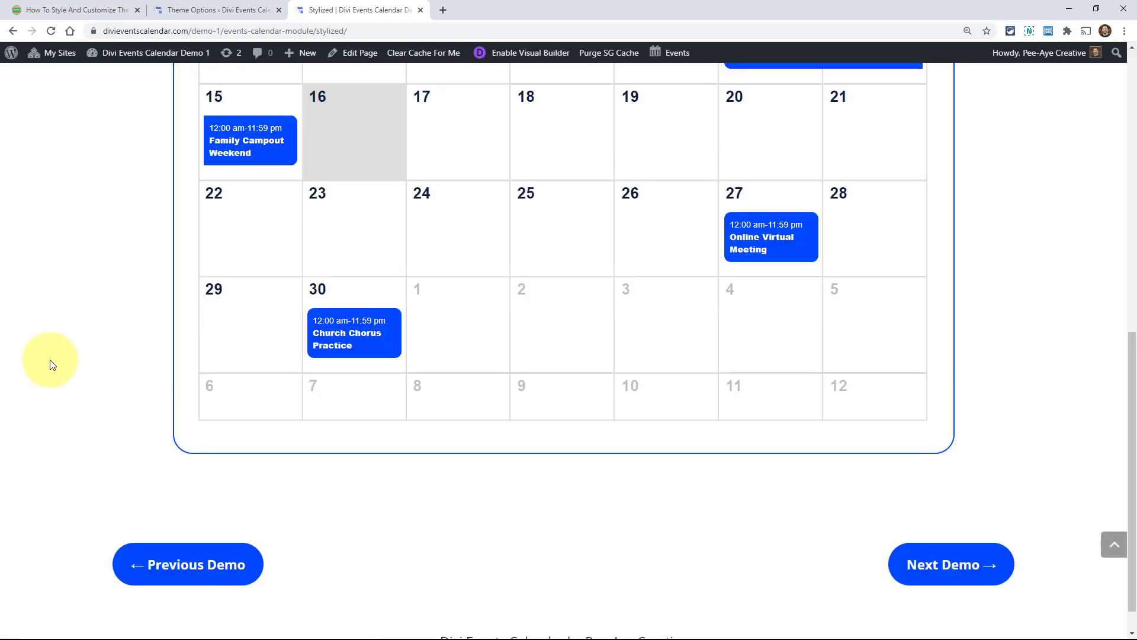
{"action": "mouse_move", "coordinate": [187, 565]}
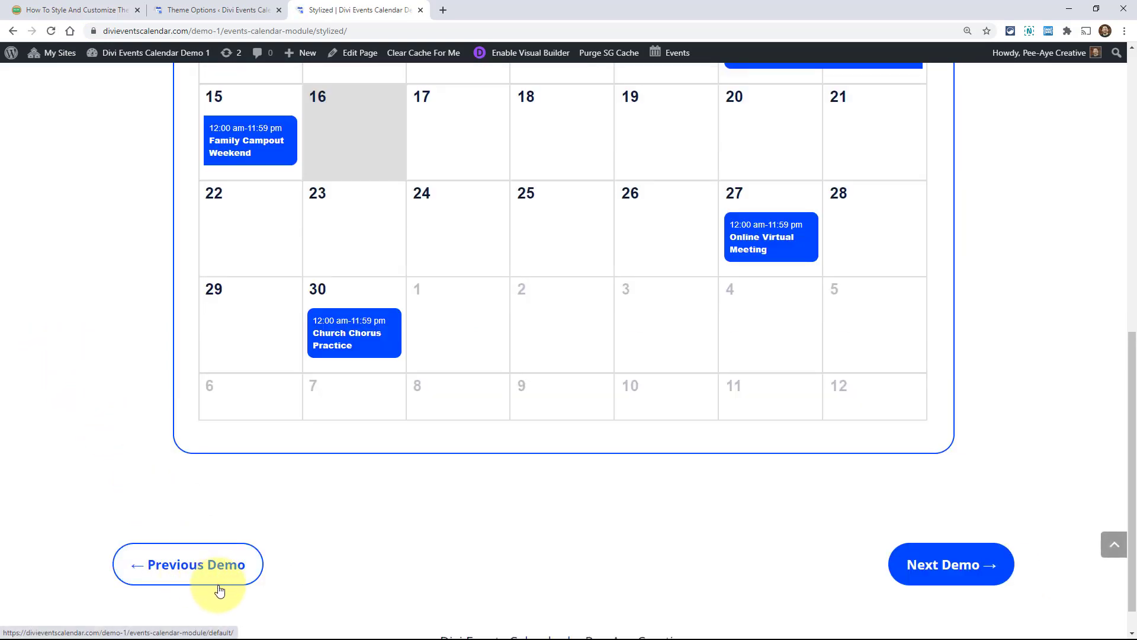
{"action": "mouse_move", "coordinate": [332, 590]}
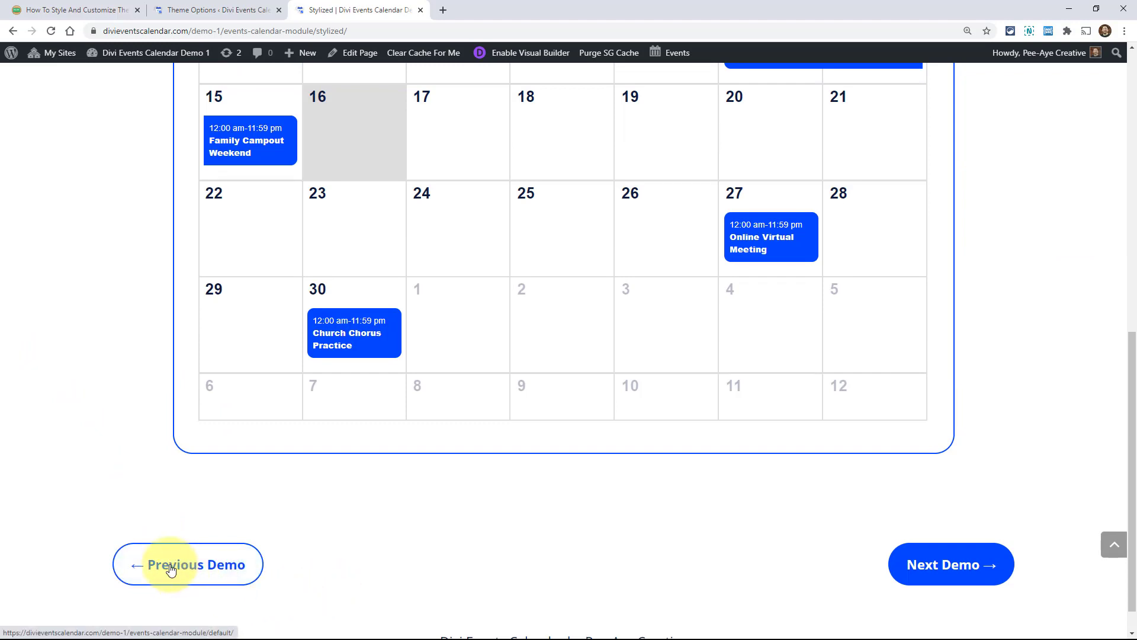
{"action": "mouse_move", "coordinate": [208, 572]}
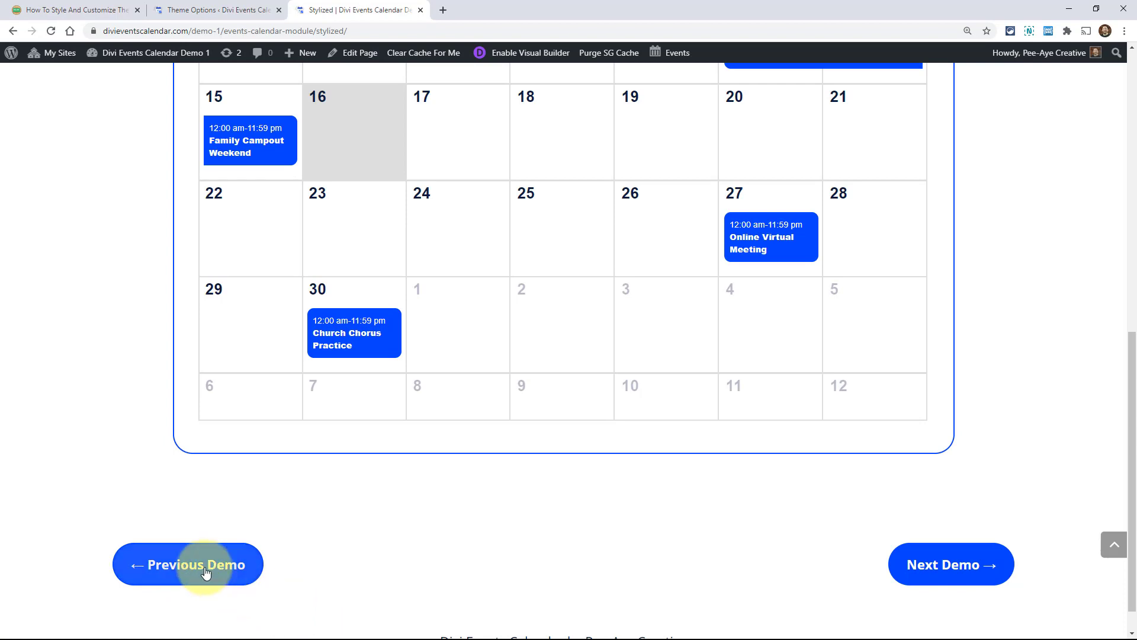
{"action": "mouse_move", "coordinate": [278, 585]}
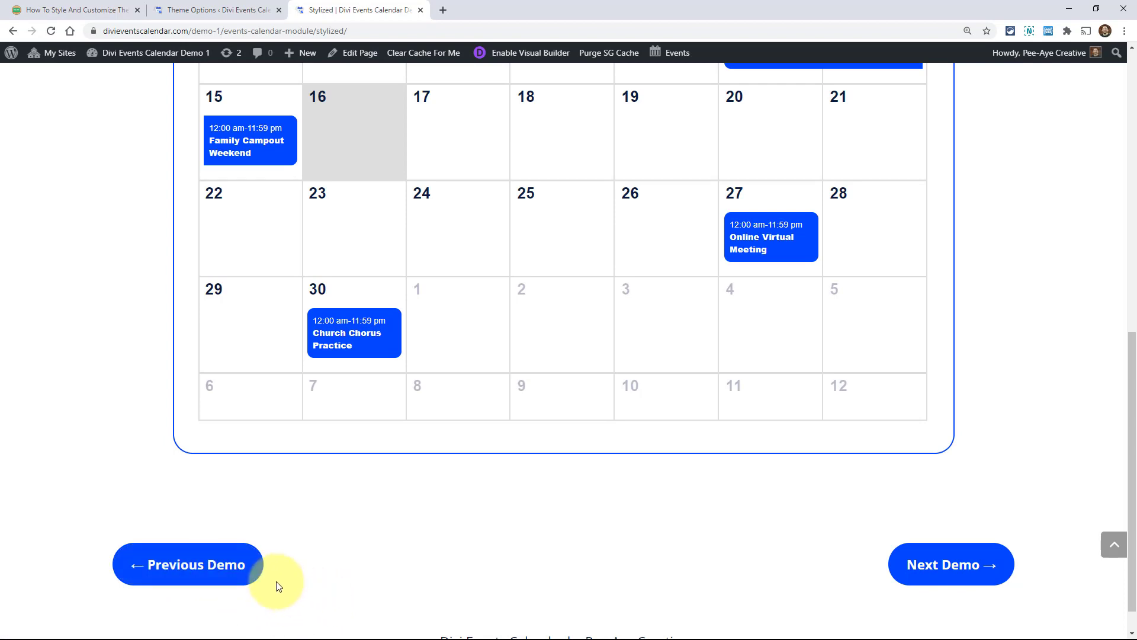
{"action": "mouse_move", "coordinate": [372, 584]}
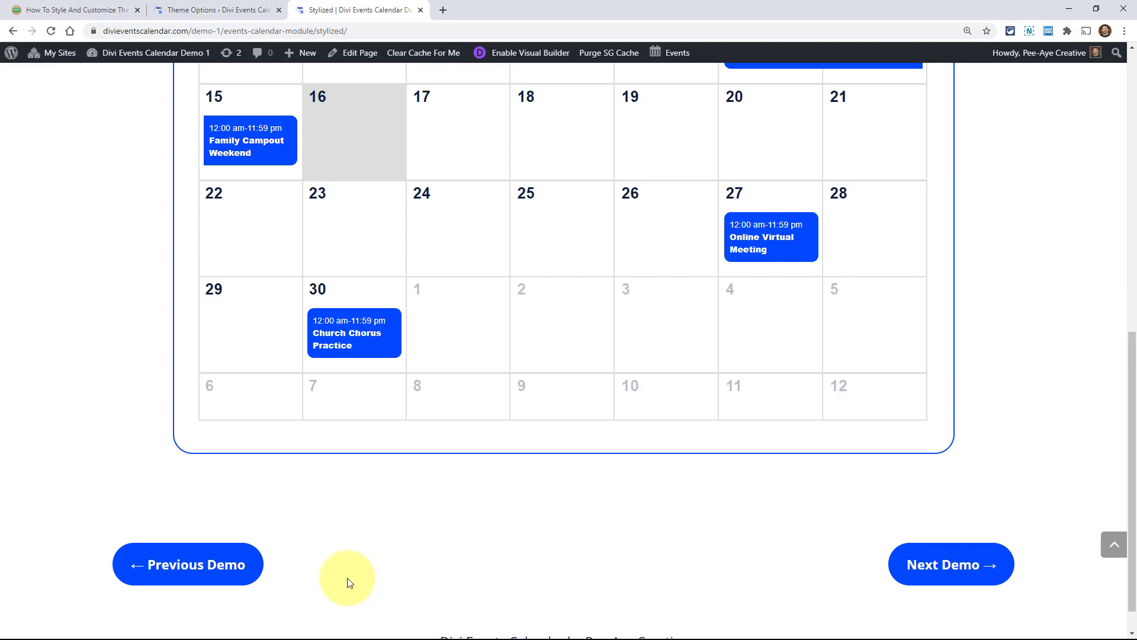
{"action": "mouse_move", "coordinate": [307, 573]}
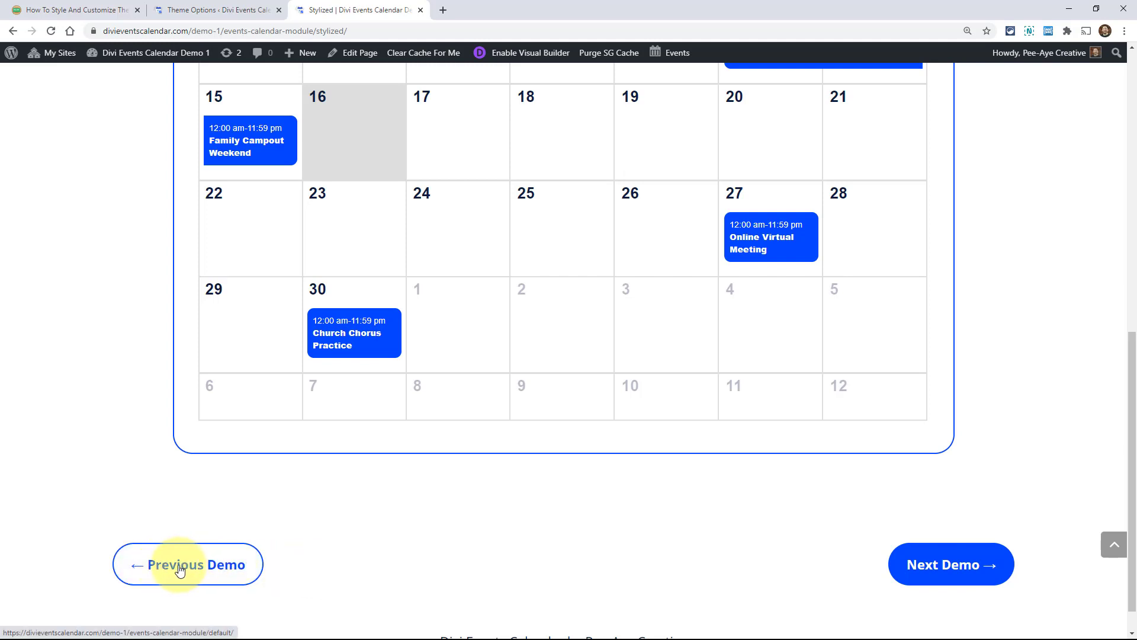
{"action": "mouse_move", "coordinate": [143, 564]}
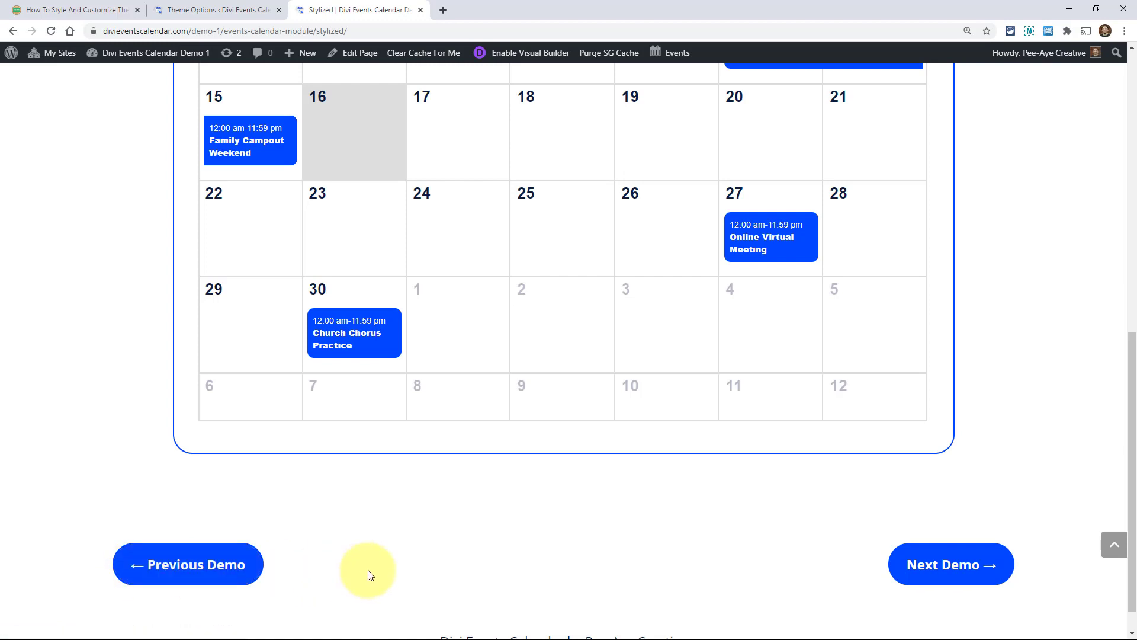
{"action": "mouse_move", "coordinate": [271, 507]}
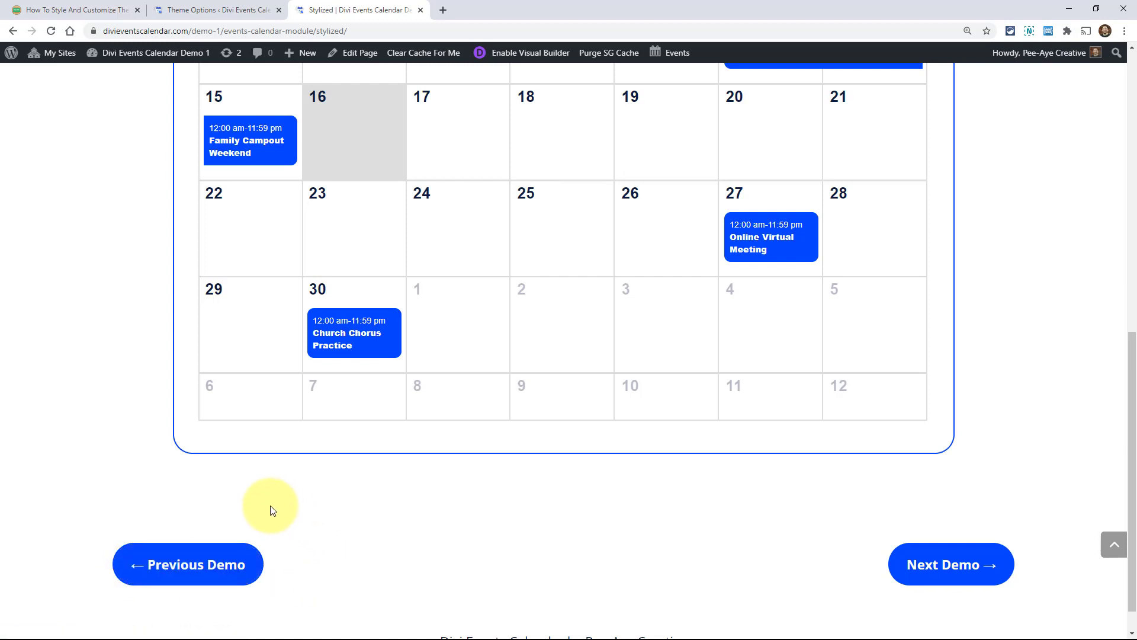
{"action": "mouse_move", "coordinate": [57, 5]}
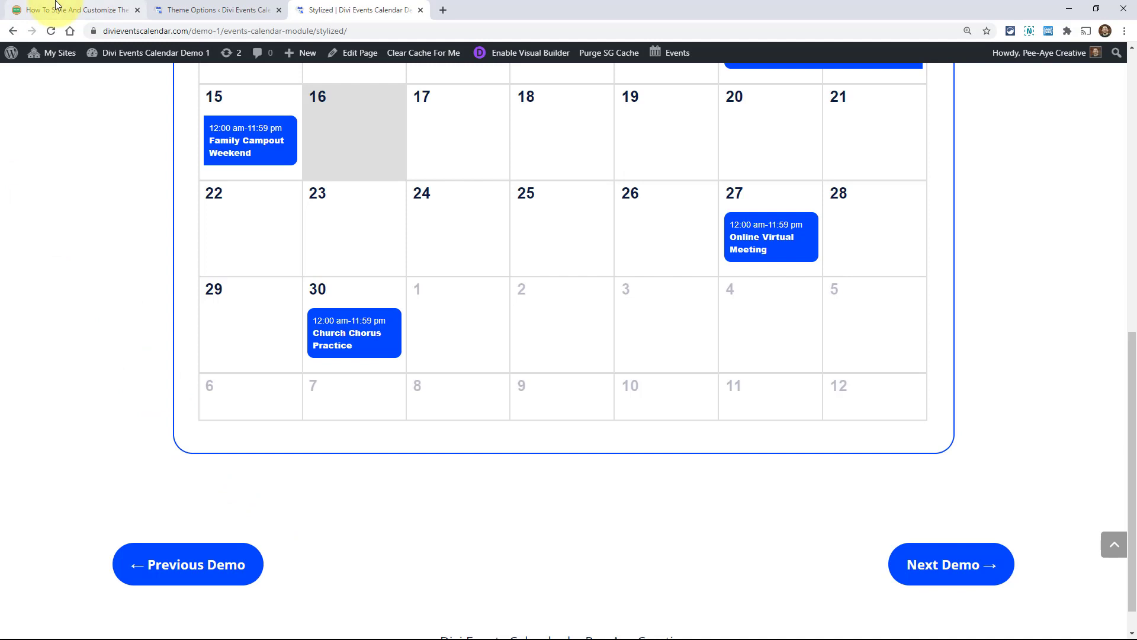
{"action": "left_click", "coordinate": [72, 9]}
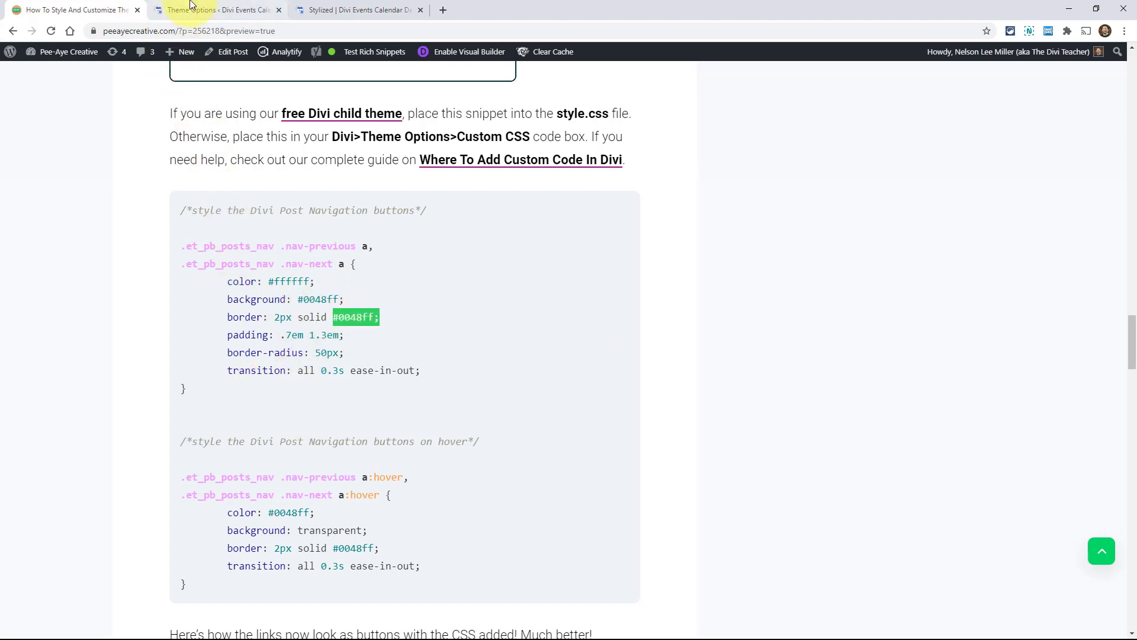
{"action": "left_click", "coordinate": [355, 10]}
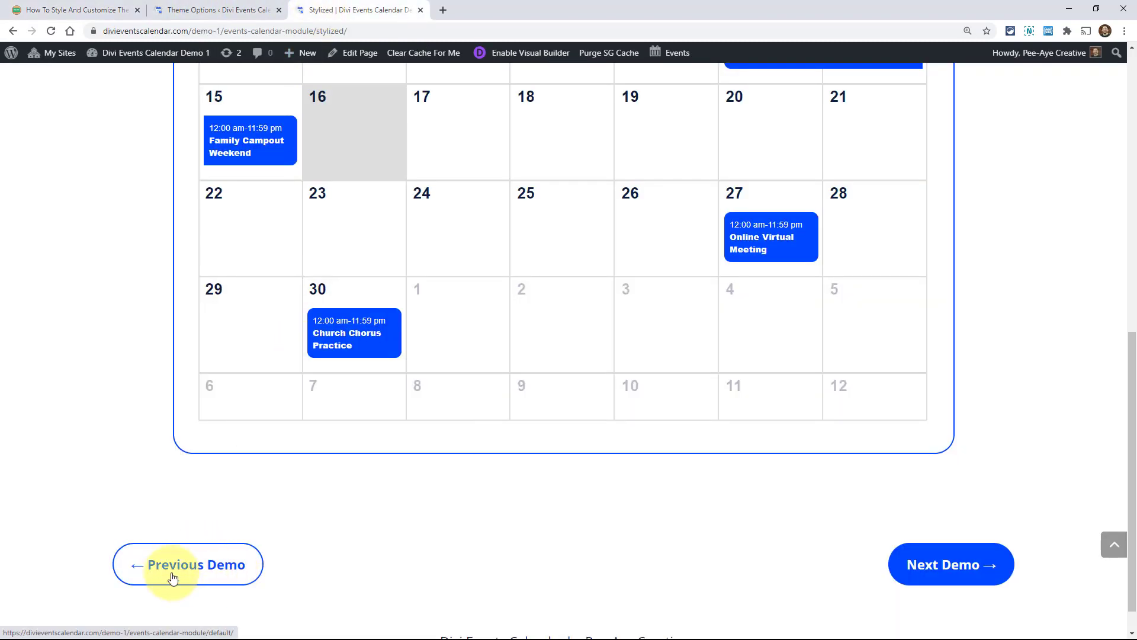
{"action": "mouse_move", "coordinate": [201, 576]}
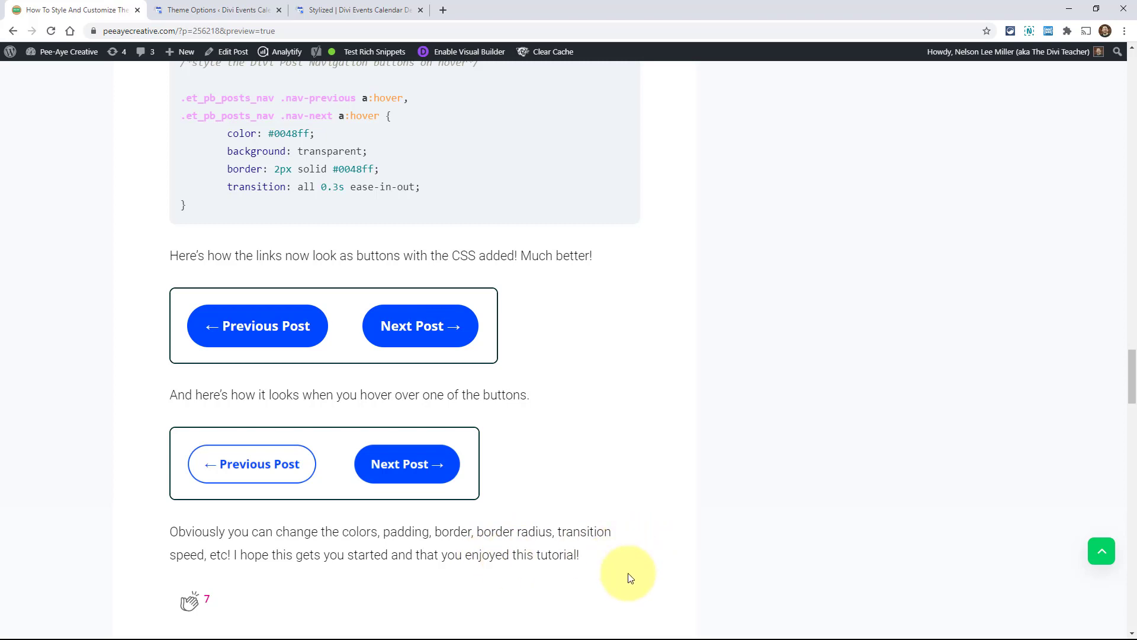
{"action": "mouse_move", "coordinate": [1028, 529]}
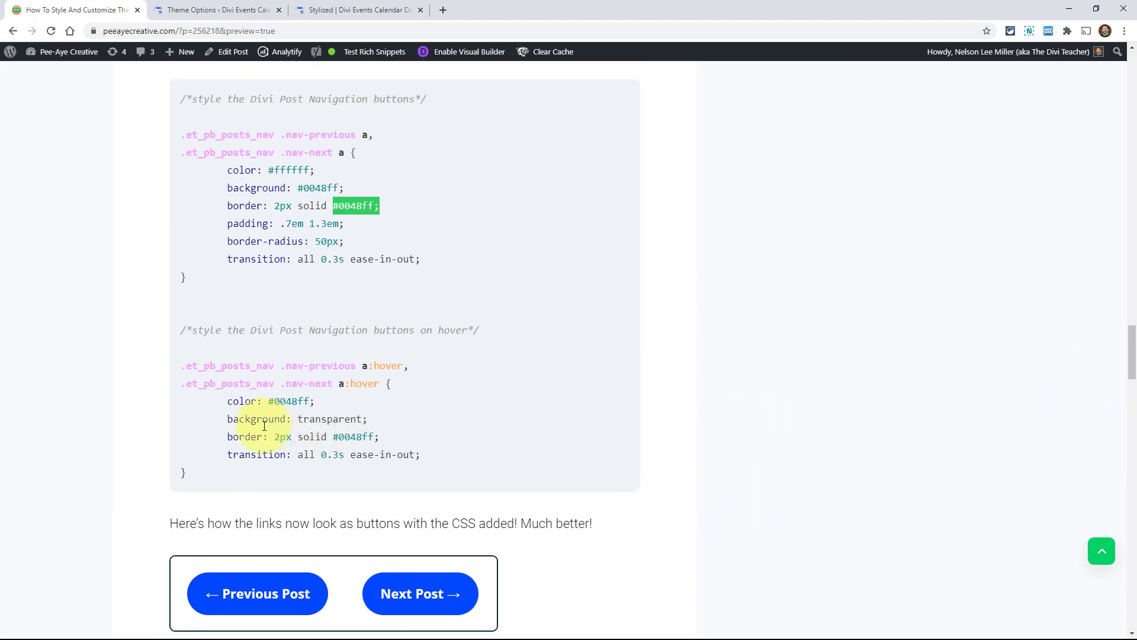
{"action": "mouse_move", "coordinate": [1125, 350]}
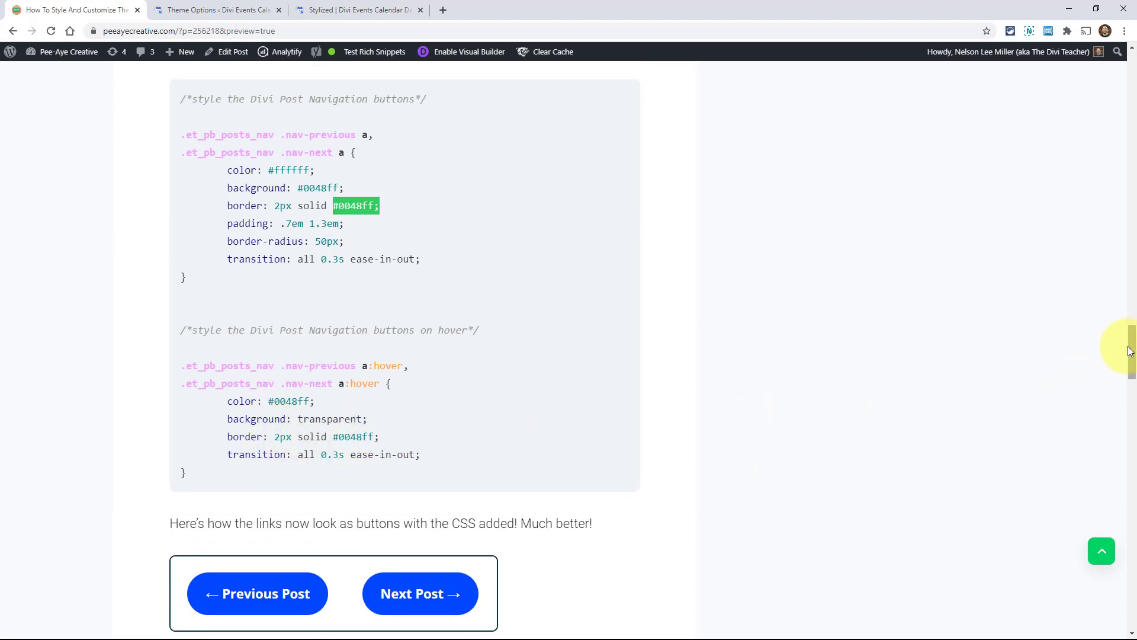
{"action": "mouse_move", "coordinate": [181, 239]}
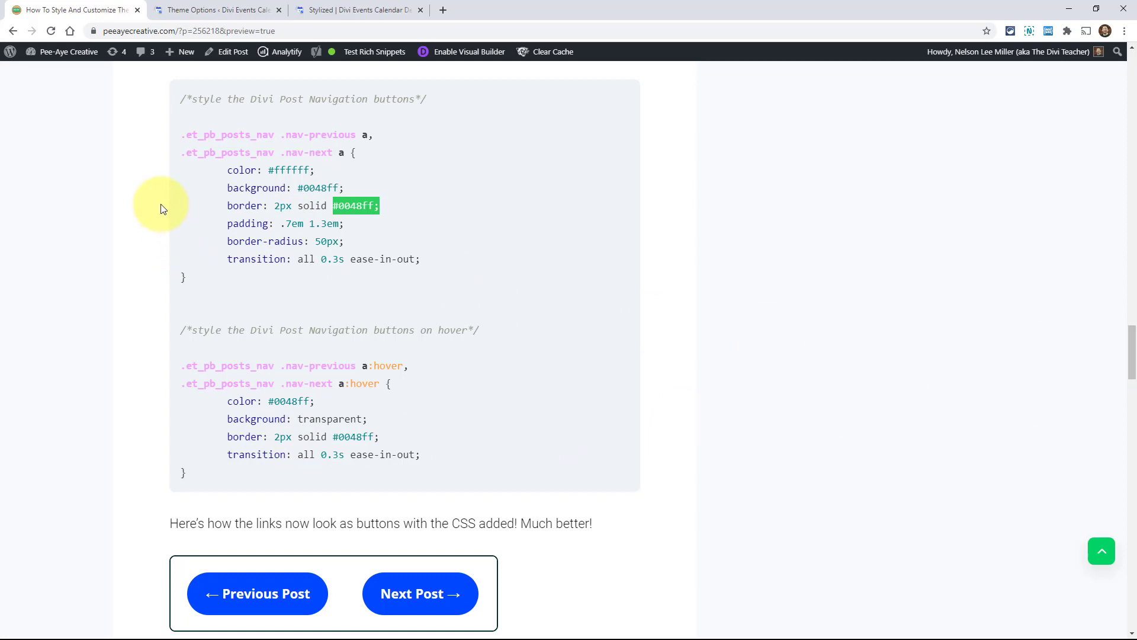
{"action": "mouse_move", "coordinate": [188, 259]}
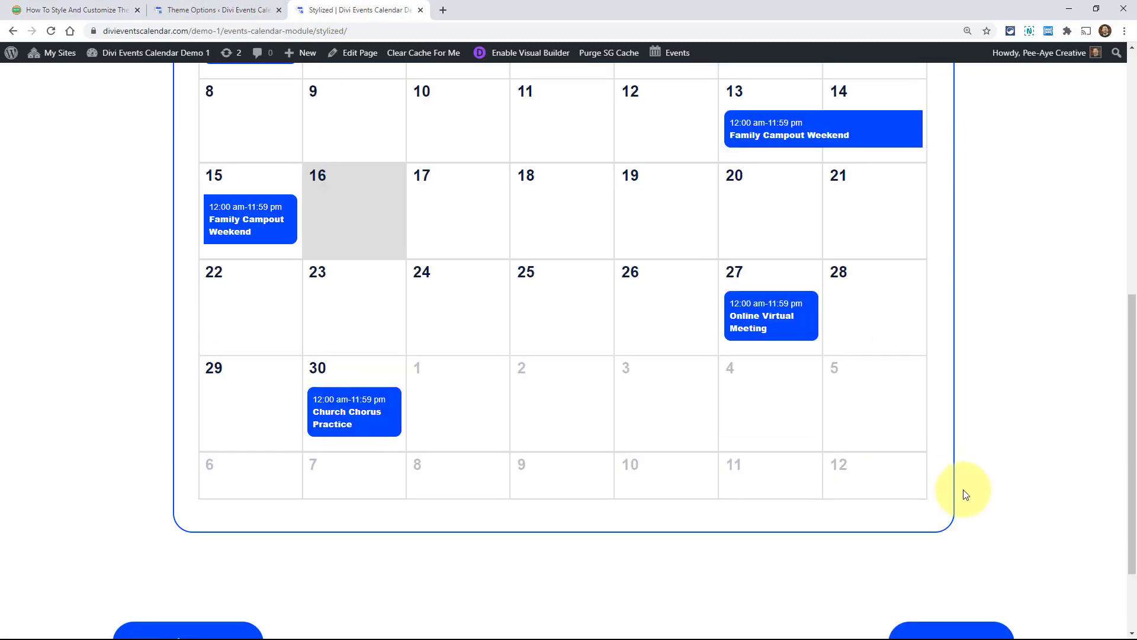
Step through Next Demo twice to reach the Image Right, Details Left events feed page.
{"action": "left_click", "coordinate": [950, 528]}
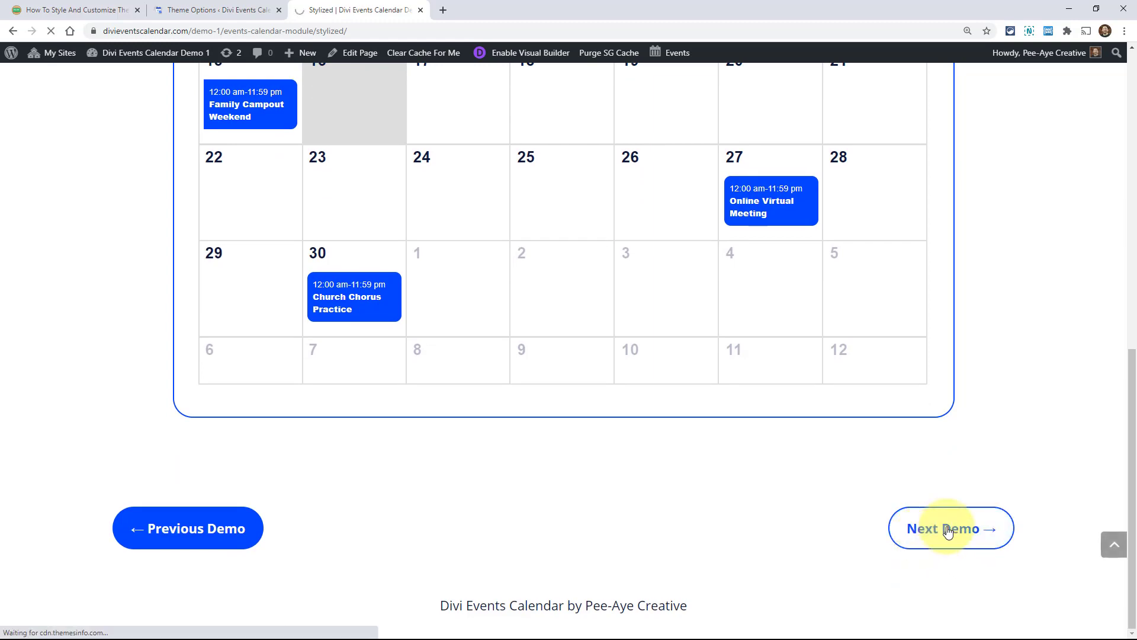
{"action": "left_click", "coordinate": [951, 528]}
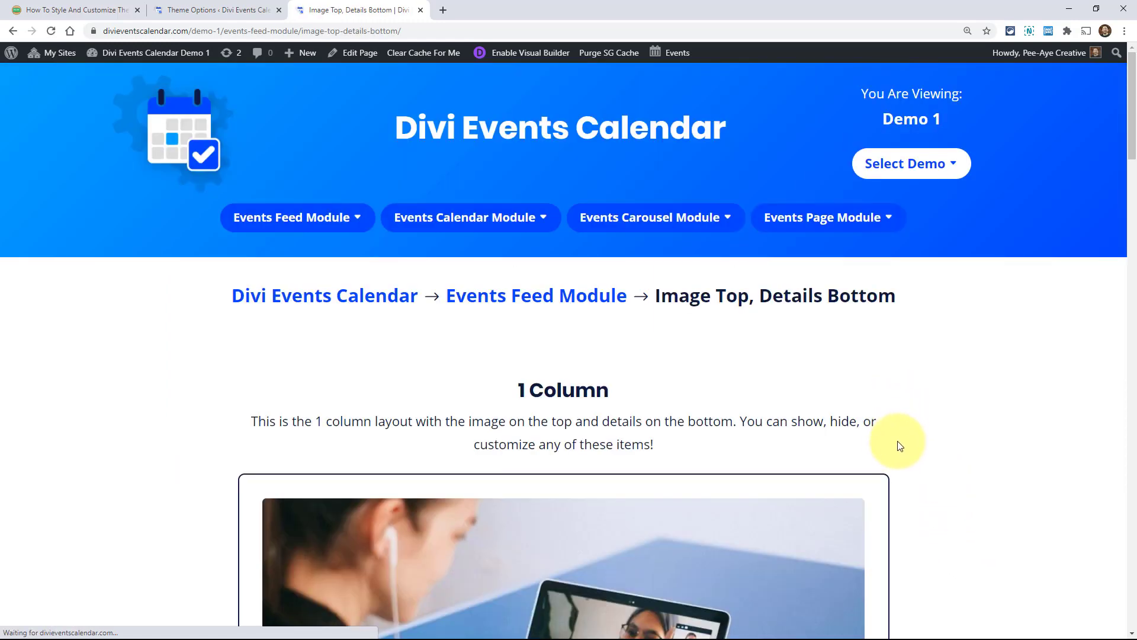
{"action": "scroll", "scroll_direction": "down", "scroll_amount": 3}
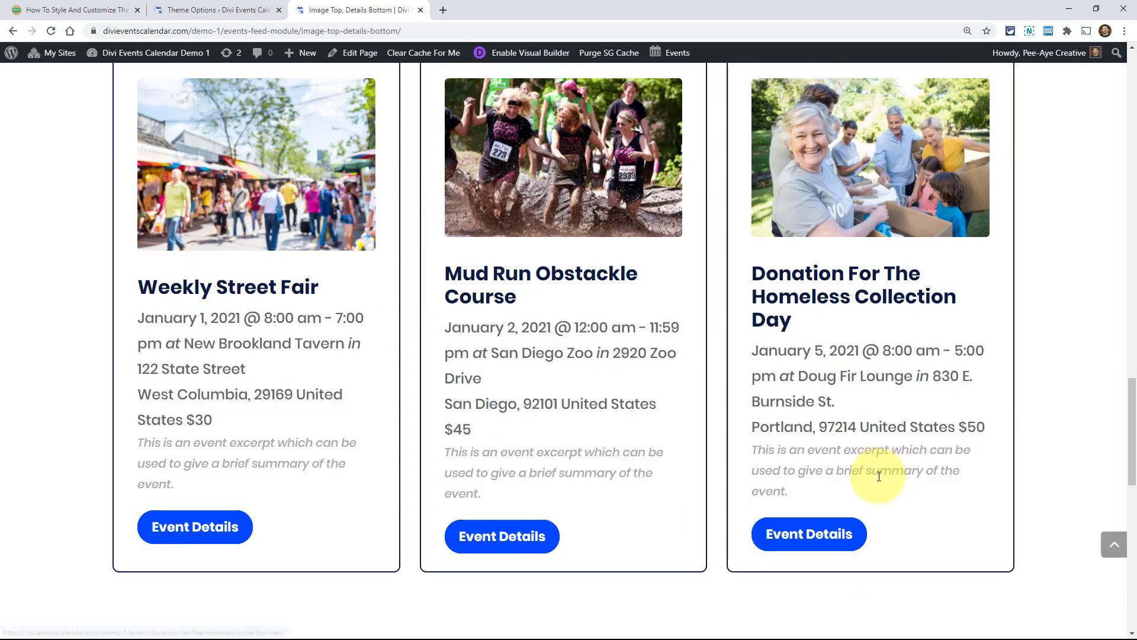
{"action": "left_click", "coordinate": [950, 534]}
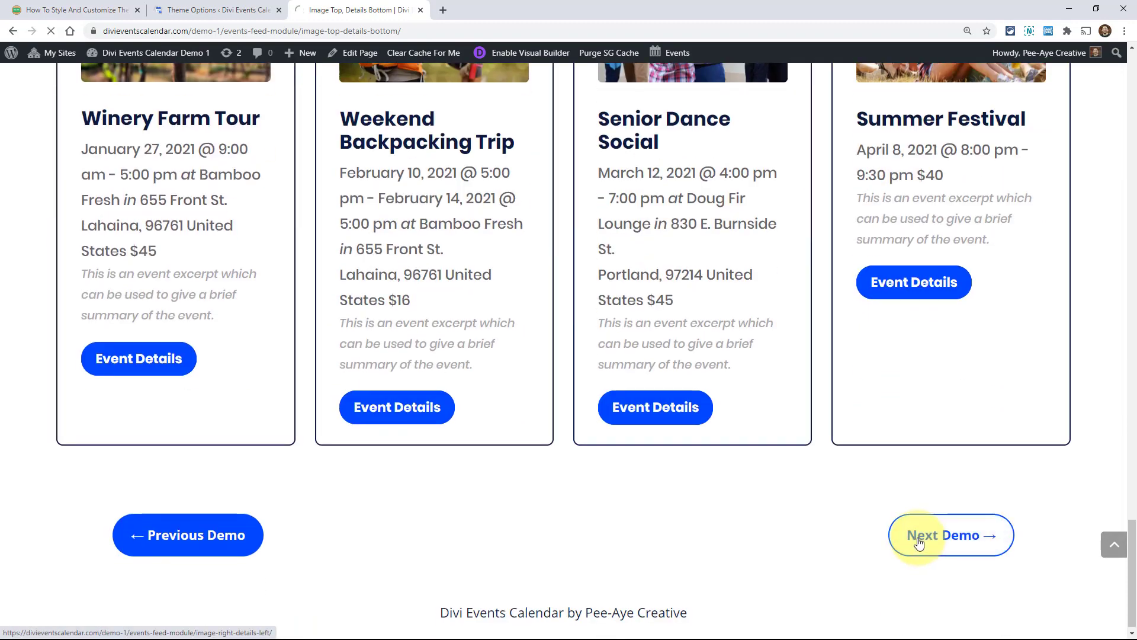
{"action": "left_click", "coordinate": [950, 534]}
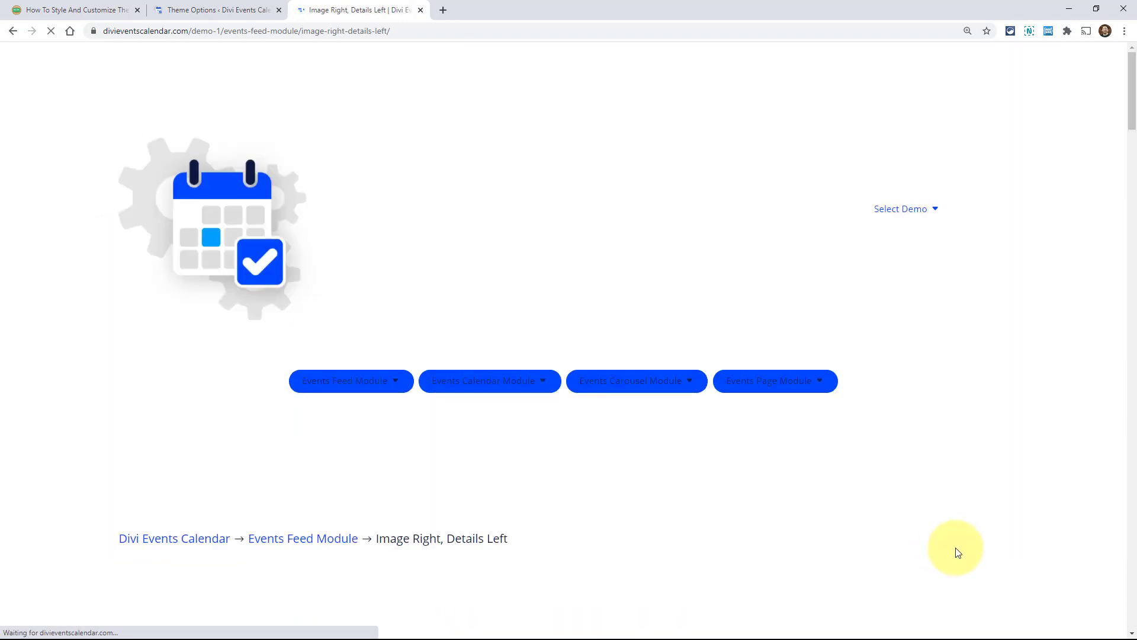